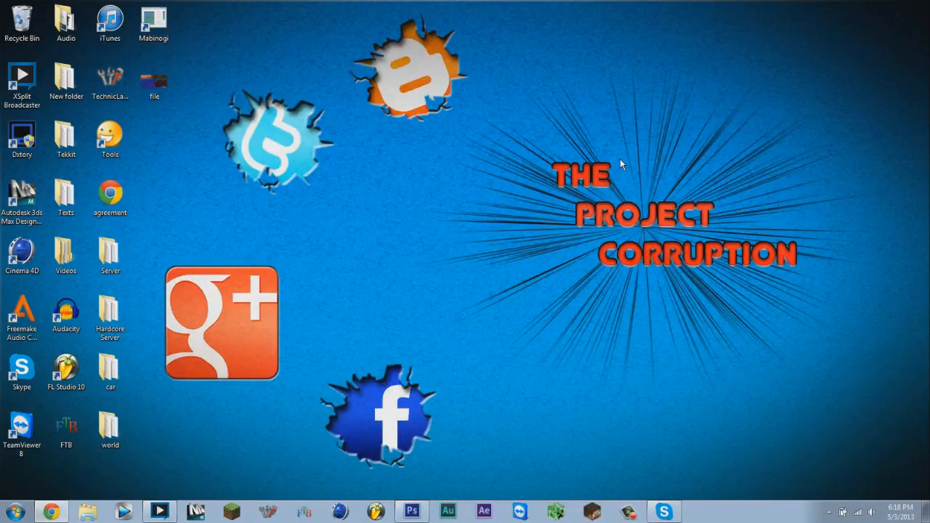
mouse_move(261, 128)
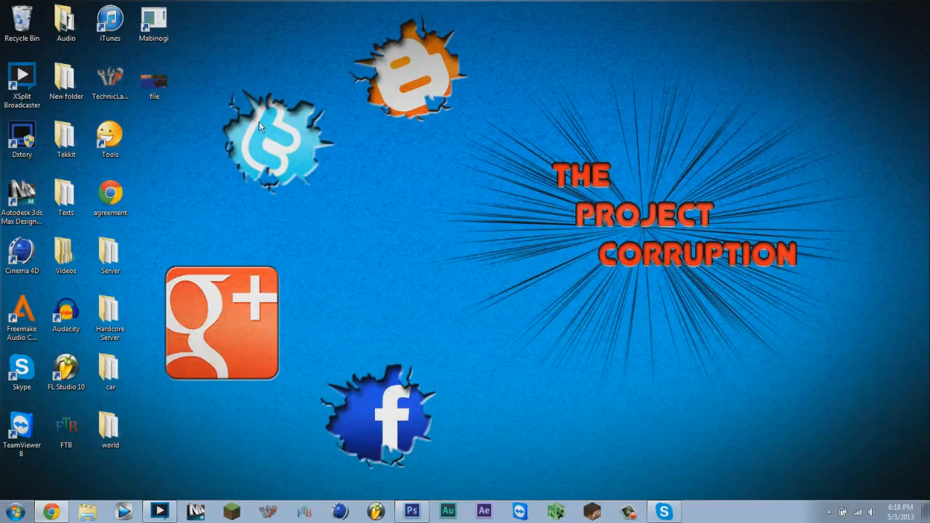
mouse_move(282, 145)
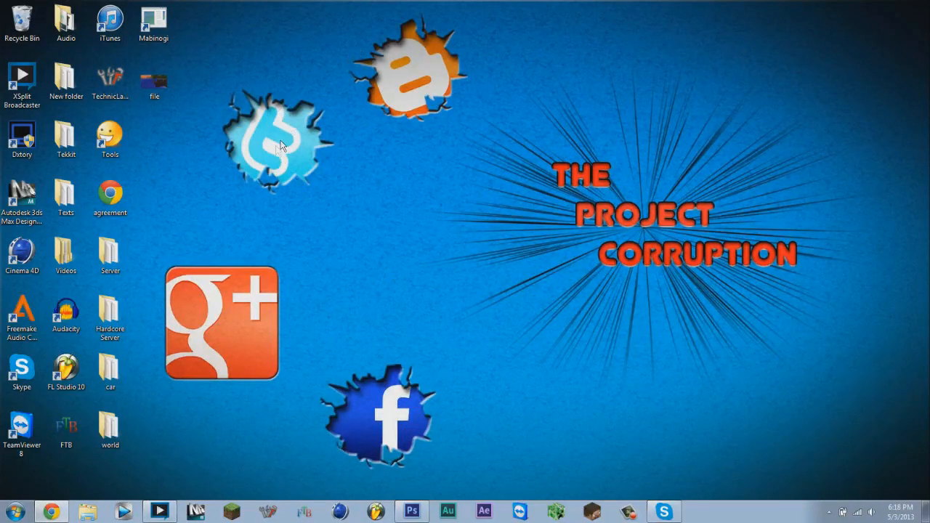
mouse_move(608, 253)
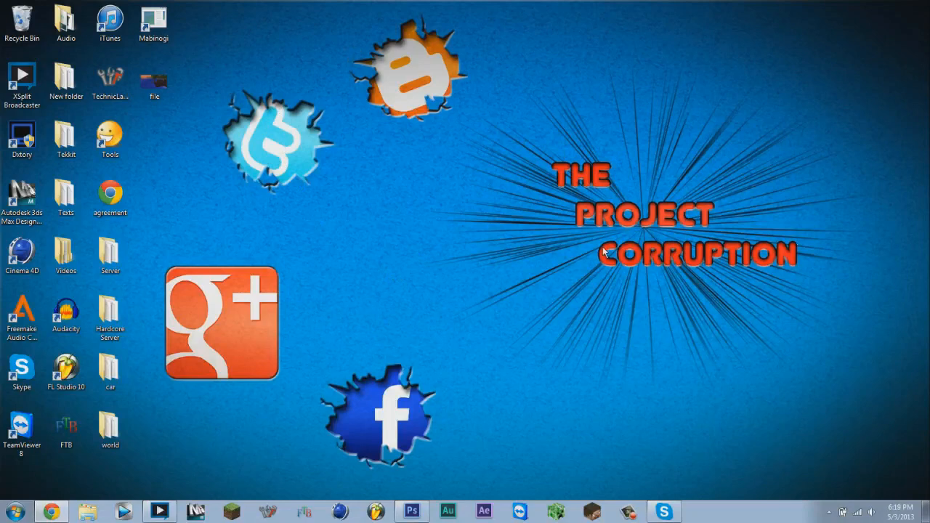
mouse_move(536, 495)
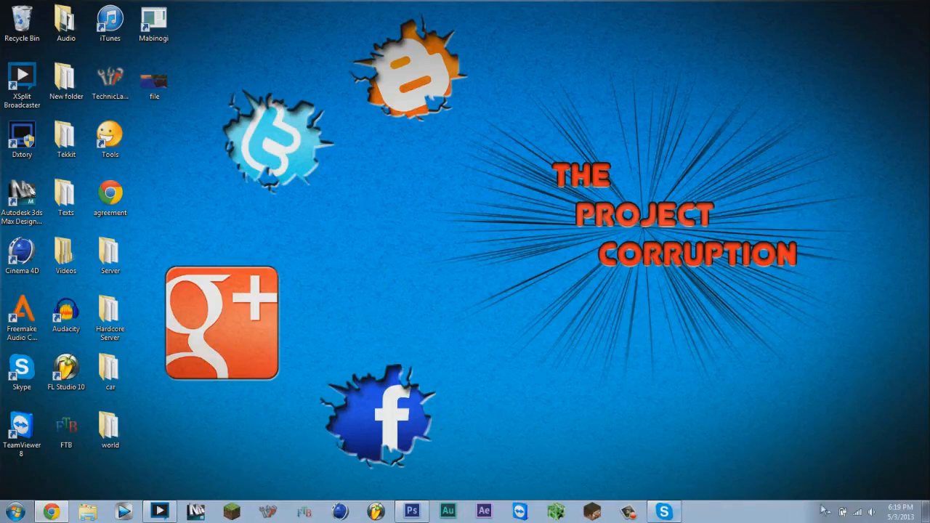
mouse_move(769, 517)
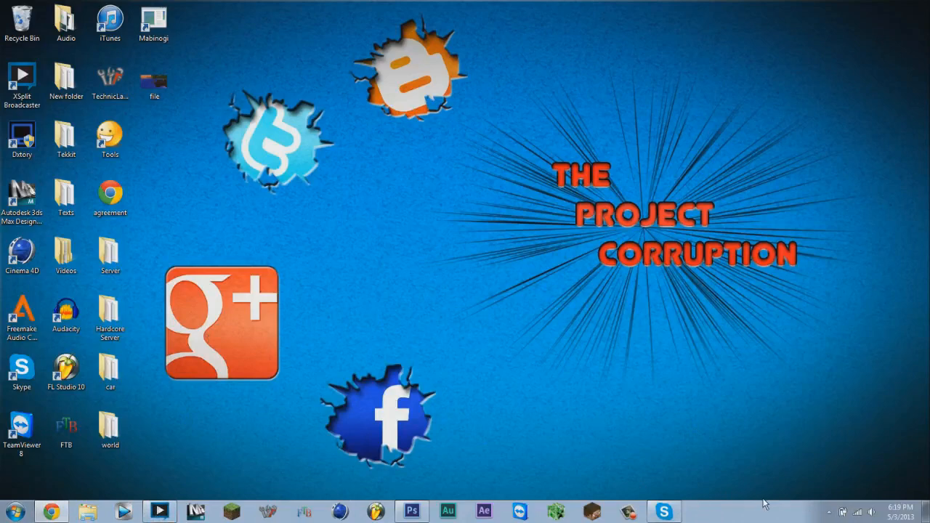
mouse_move(720, 508)
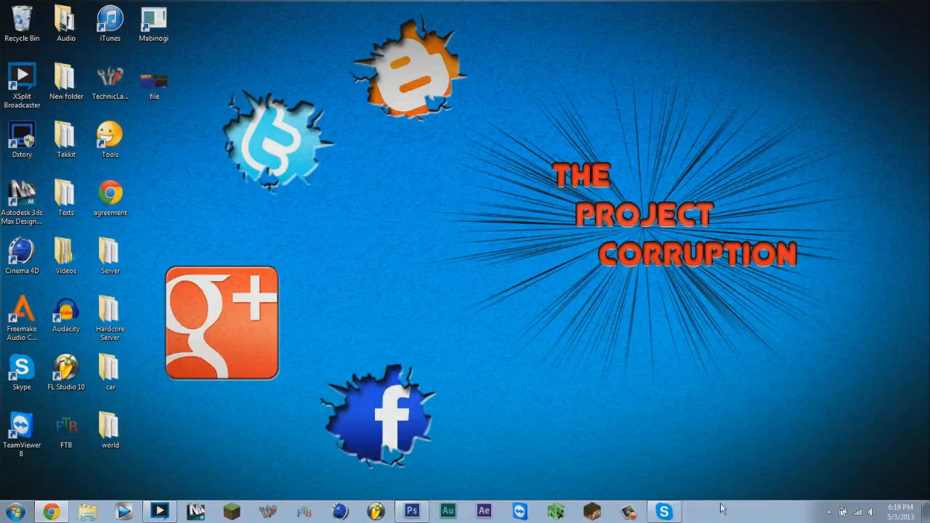
mouse_move(412, 511)
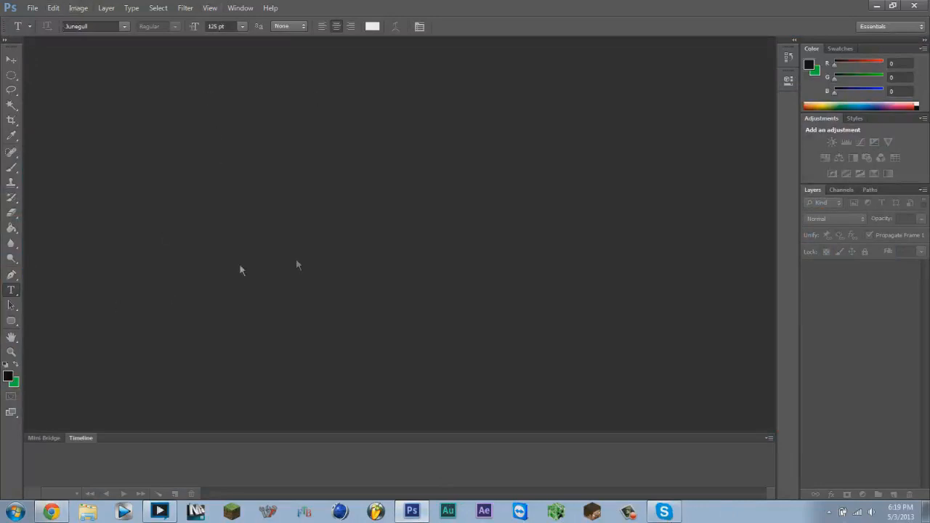
mouse_move(32, 9)
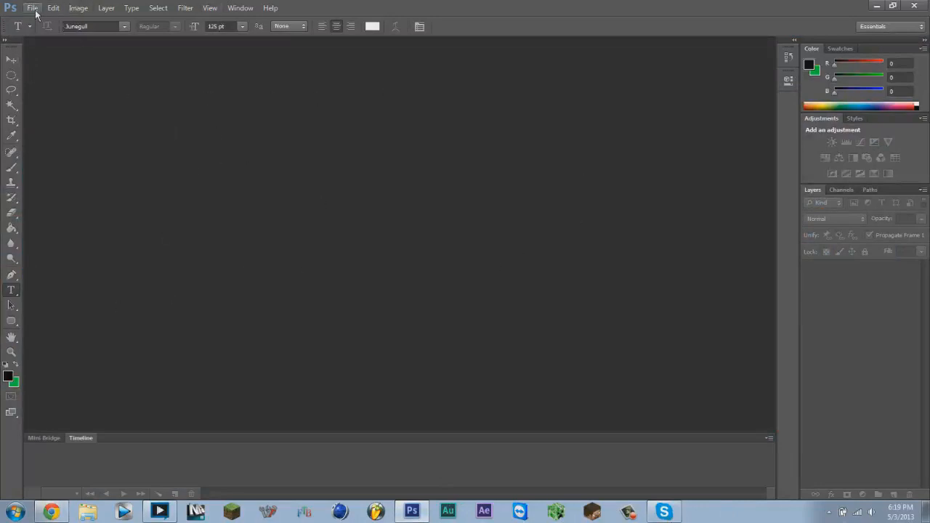
- Minimize Photoshop and bring up the desktop's right-click menu
click(52, 9)
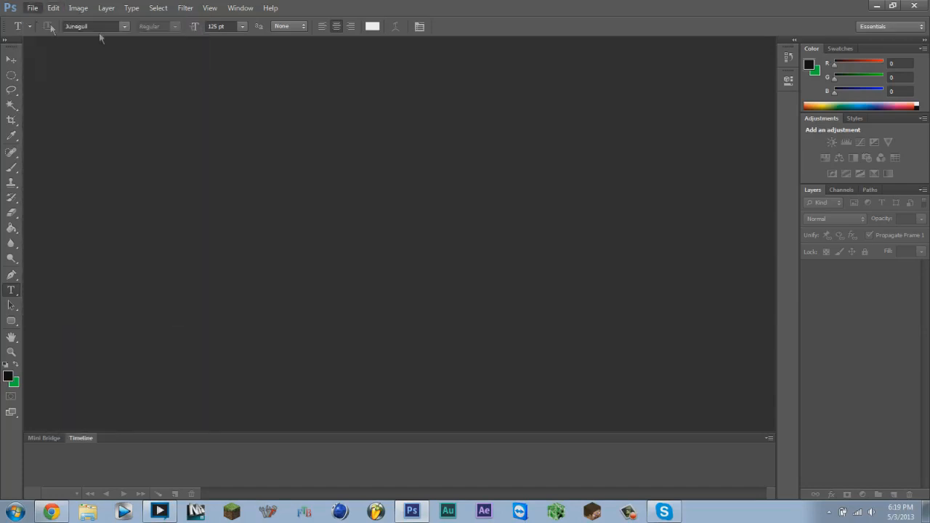
click(32, 9)
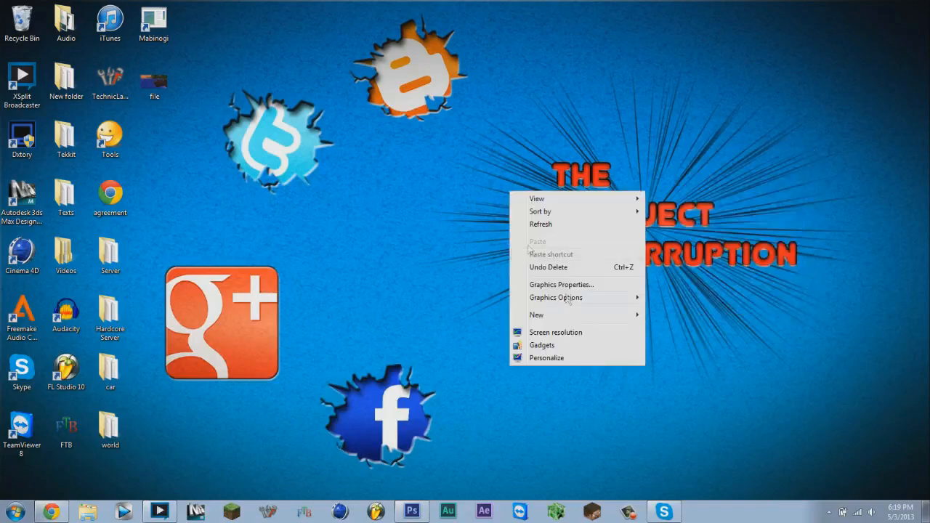
- Check that display 1 and display 2 both run at 1600 × 900, then close the settings
click(555, 331)
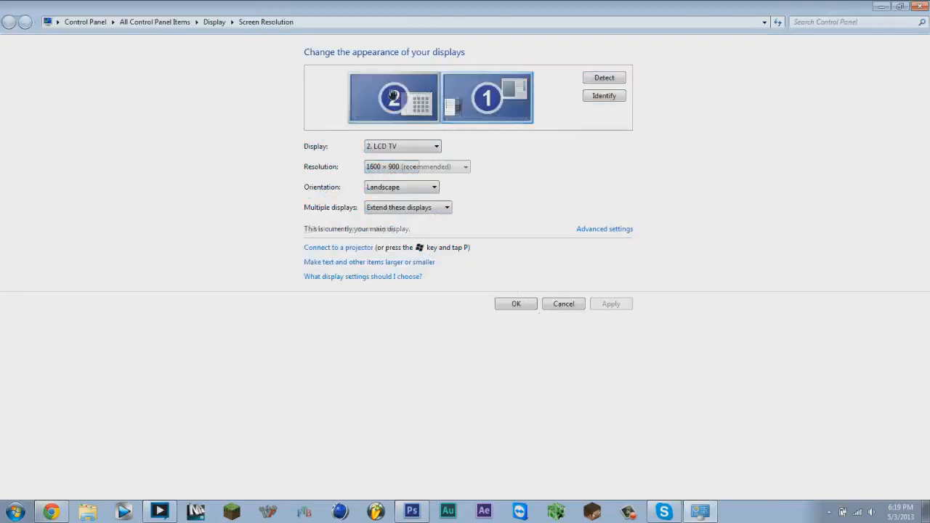
click(395, 96)
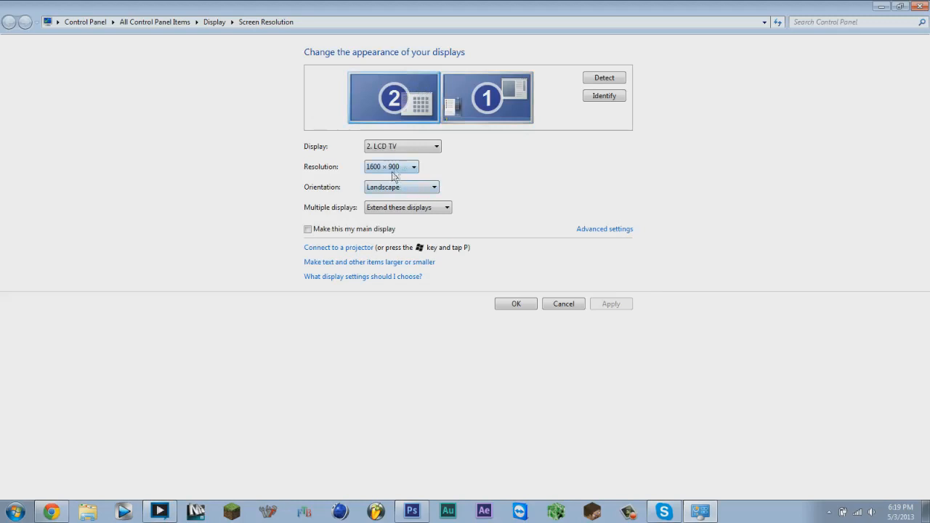
click(487, 97)
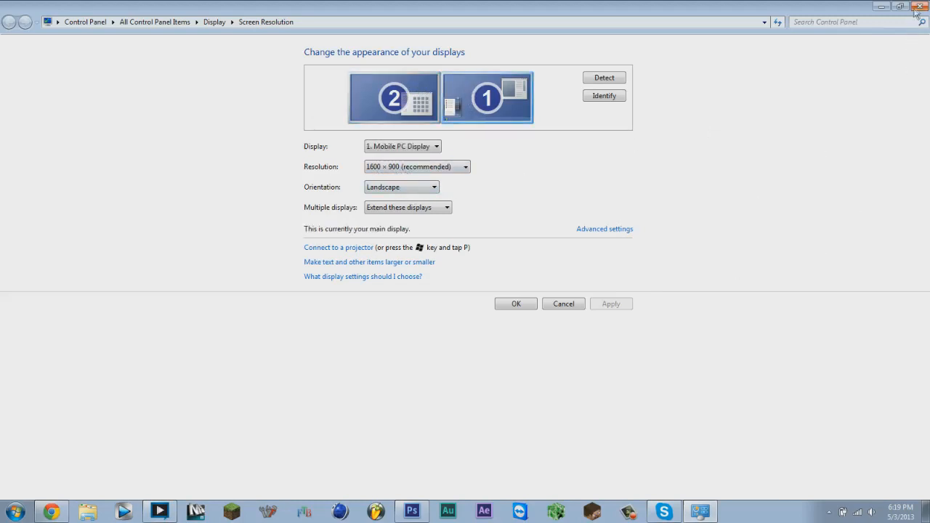
click(917, 6)
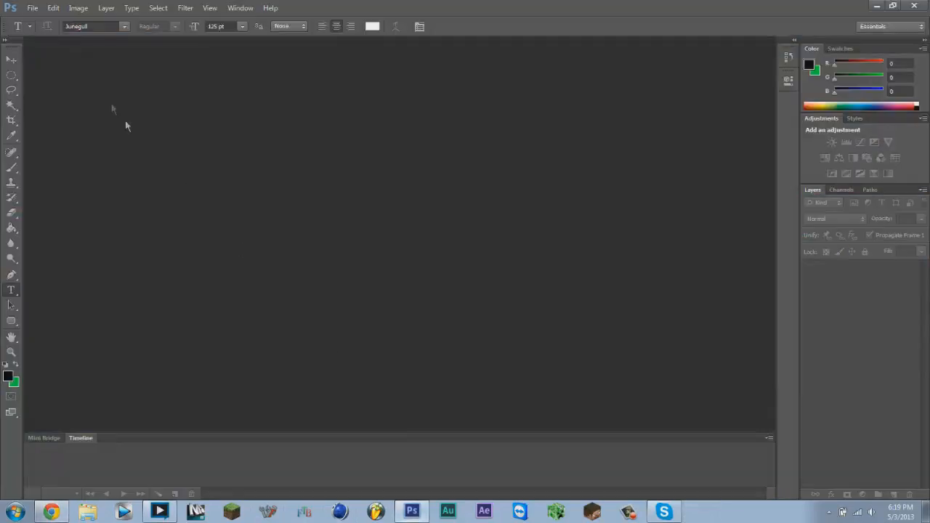
- Create a new 1600 × 900 pixel document with transparent background contents
click(32, 9)
text(9)
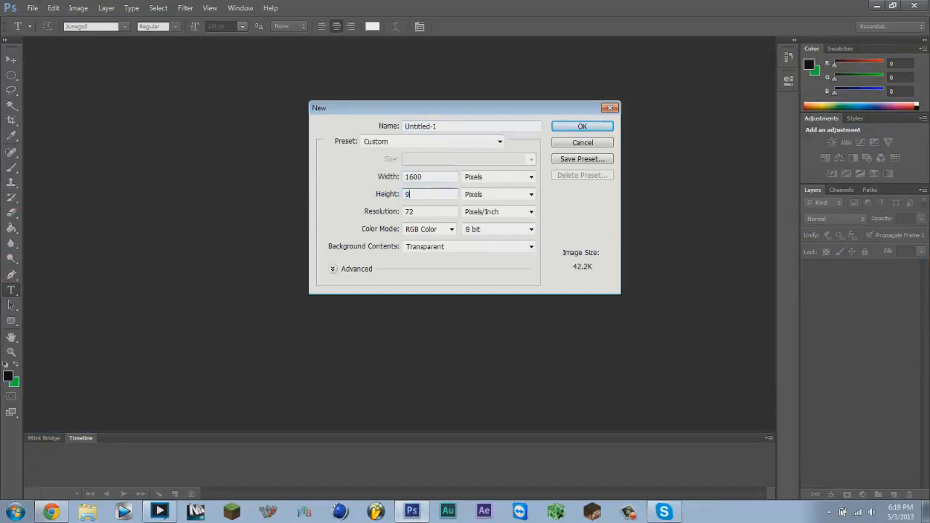
click(581, 125)
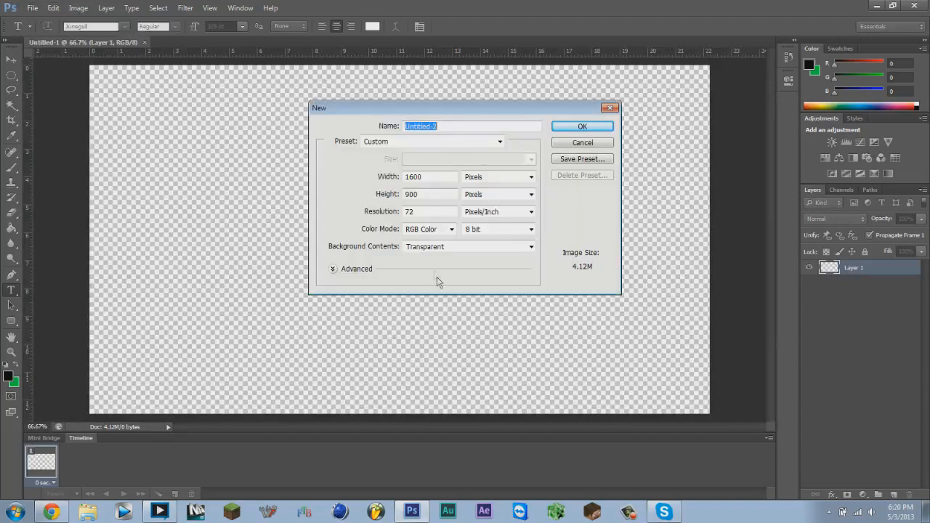
click(581, 125)
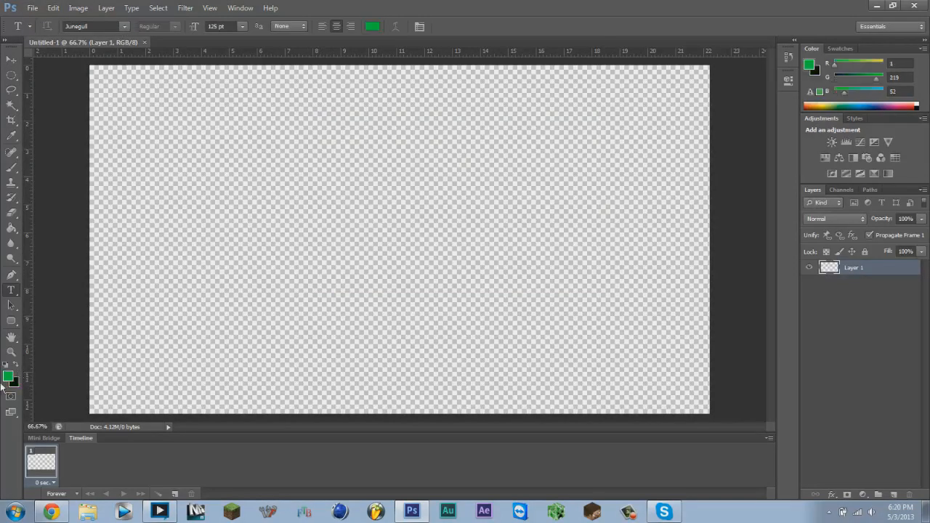
- Set the foreground colour to a dark green (#008b1d) in the colour picker
click(8, 374)
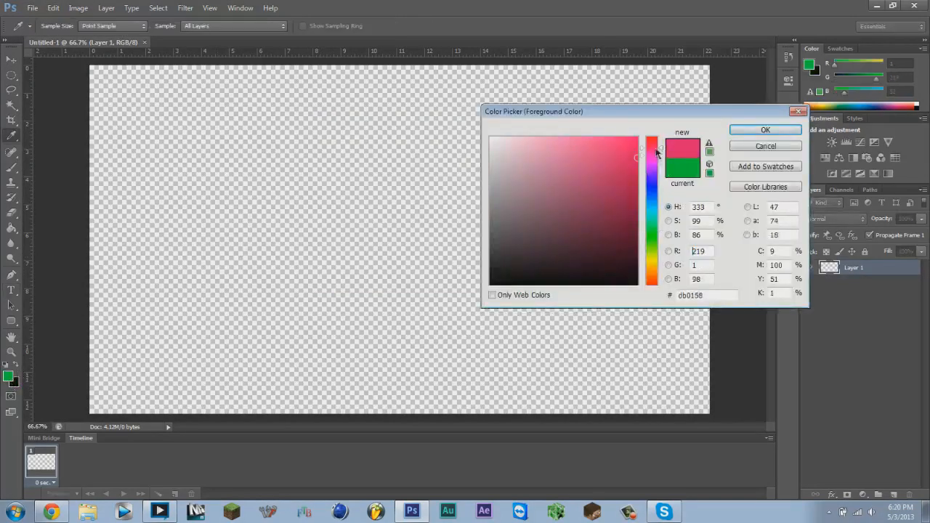
click(651, 224)
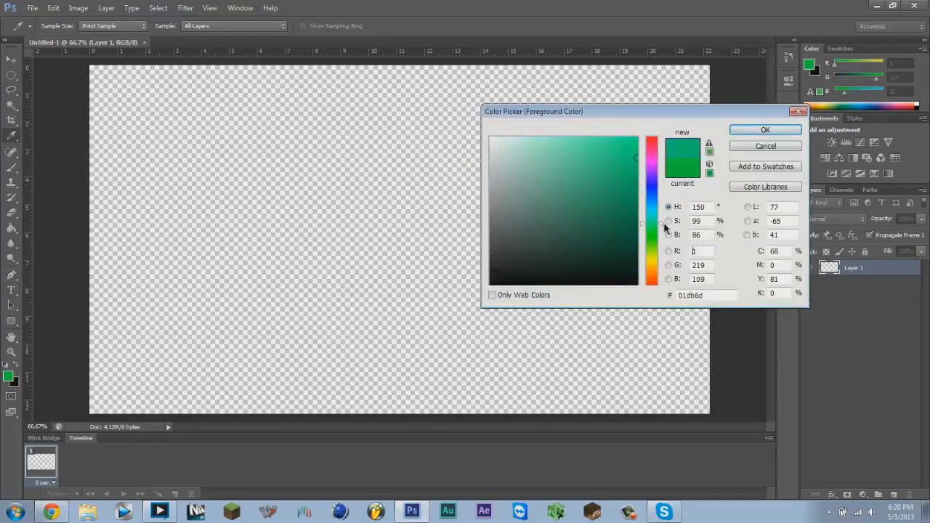
click(632, 209)
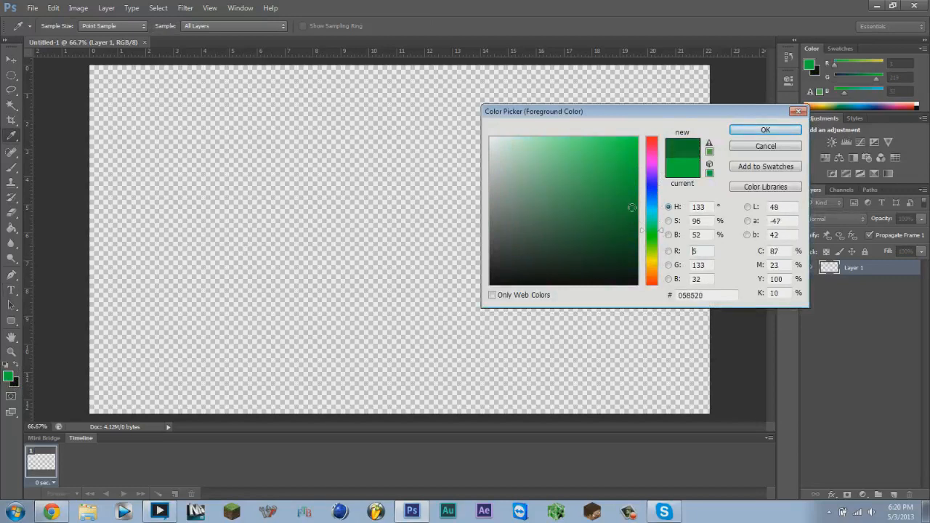
click(648, 209)
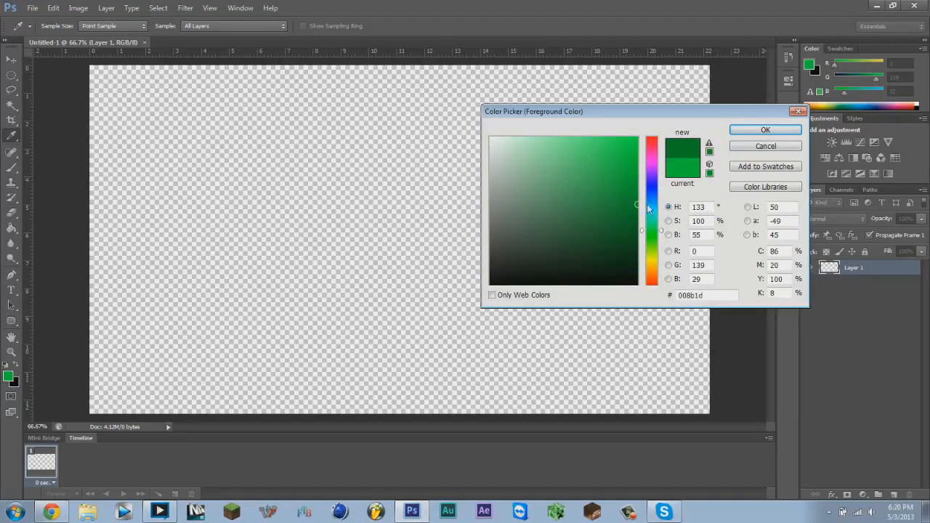
click(765, 129)
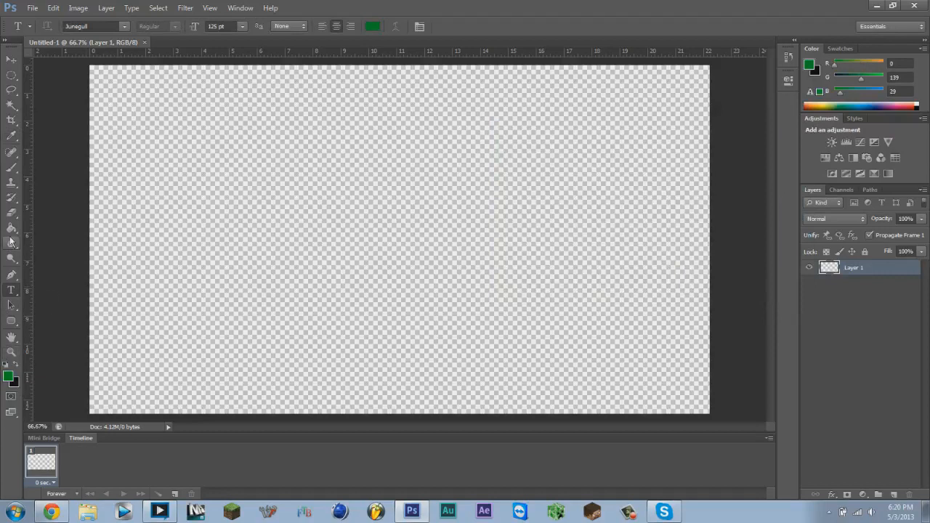
mouse_move(439, 41)
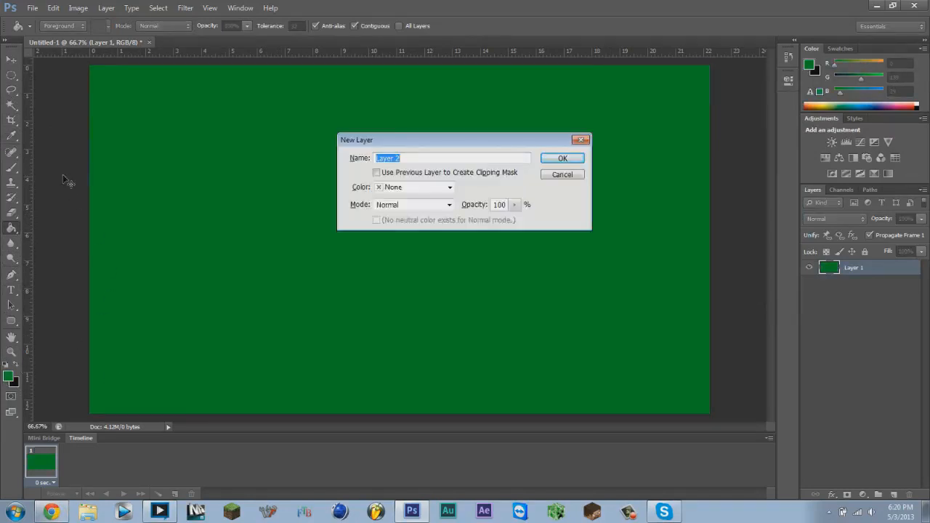
- Add Layer 2 and bring up the elliptical marquee among the selection shapes
click(561, 157)
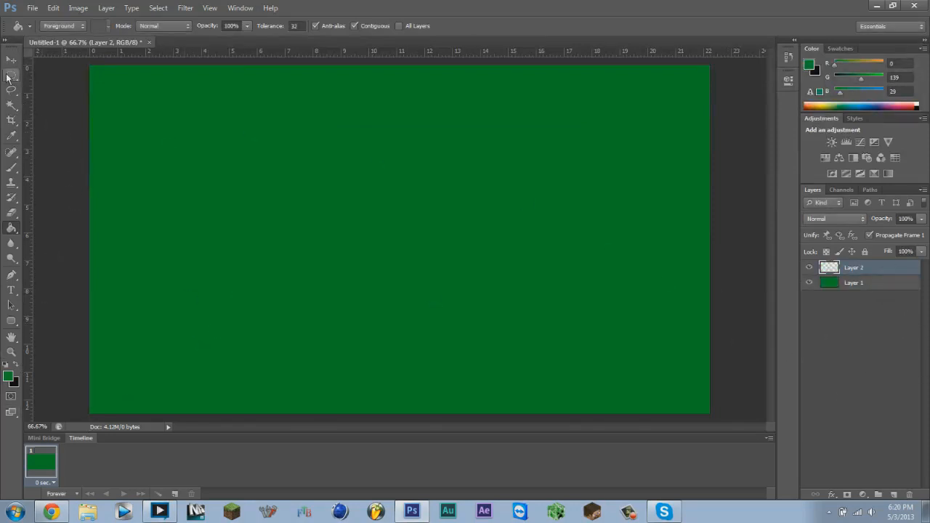
right_click(12, 75)
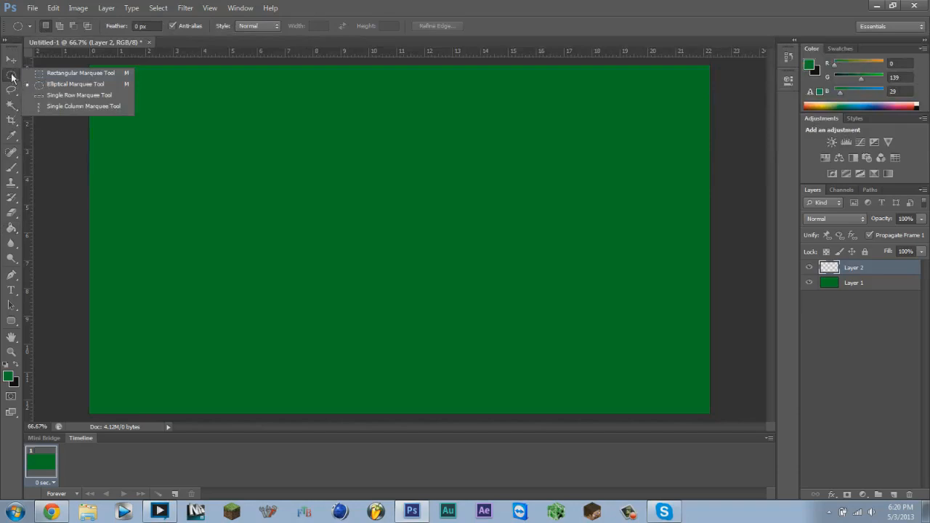
mouse_move(57, 87)
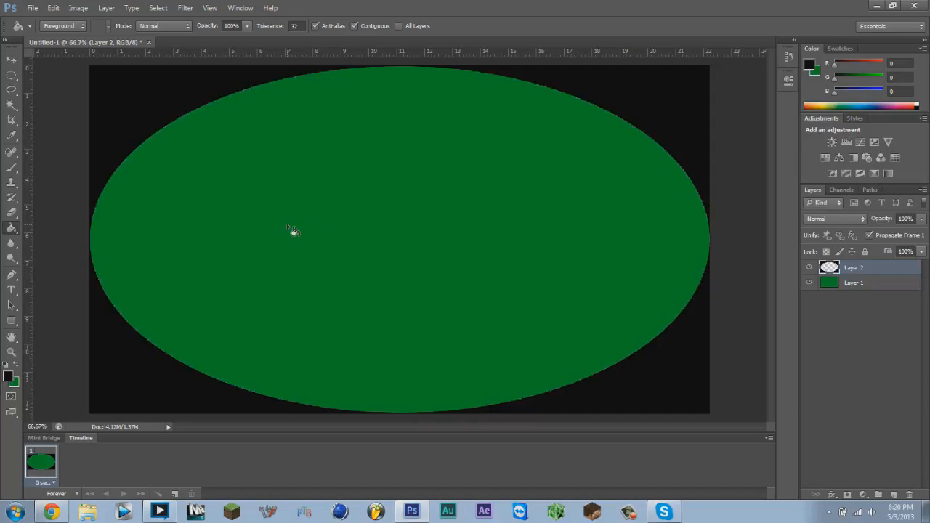
mouse_move(210, 151)
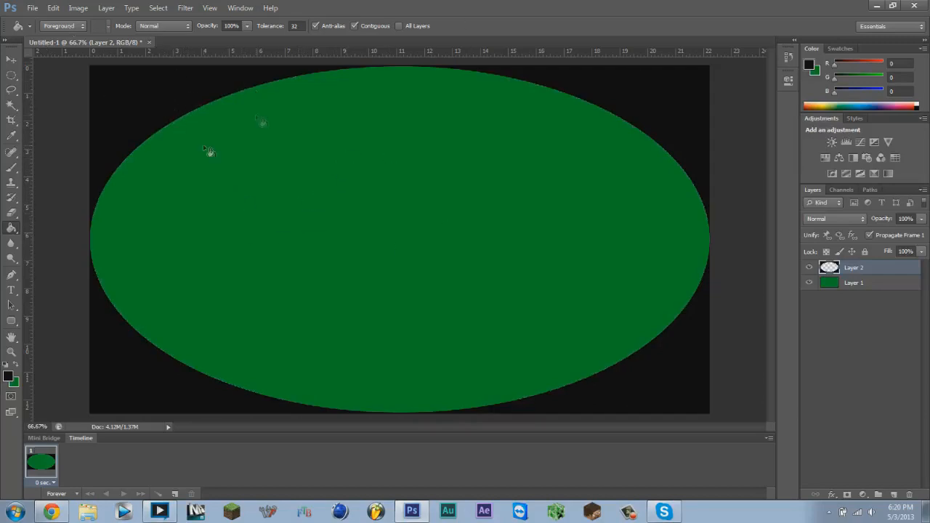
- Apply a large-radius Gaussian Blur to the black border on Layer 2
click(184, 7)
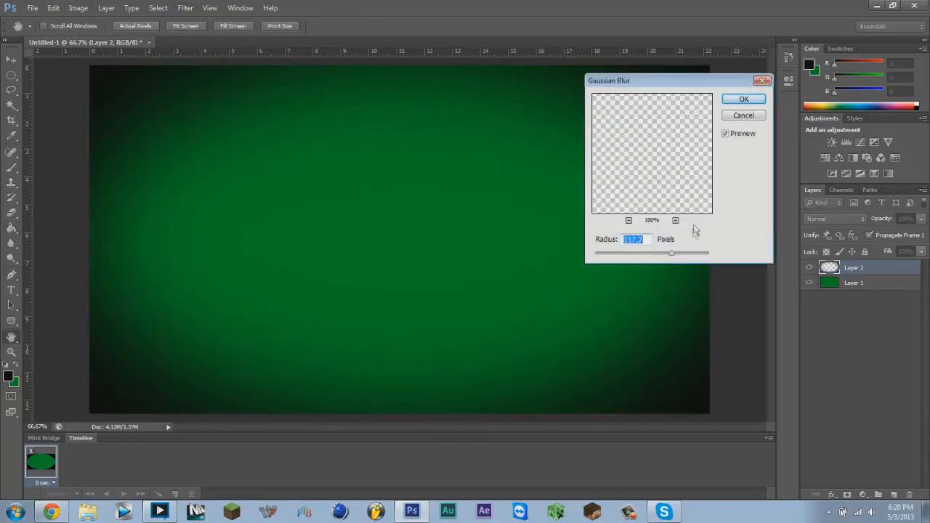
click(744, 99)
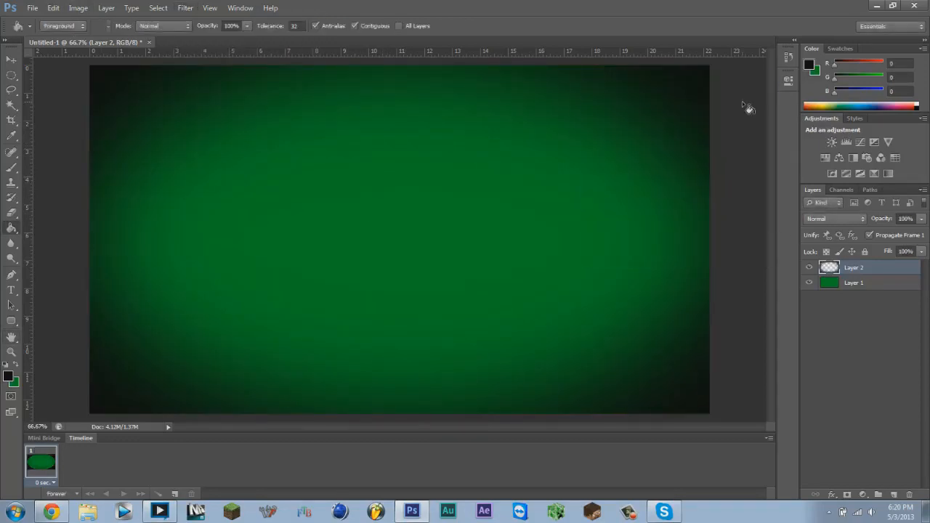
mouse_move(454, 76)
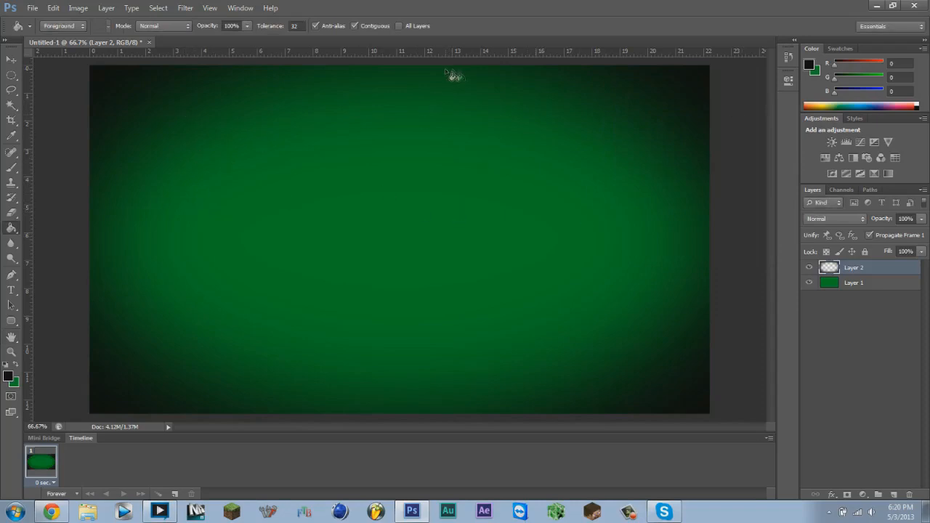
mouse_move(392, 9)
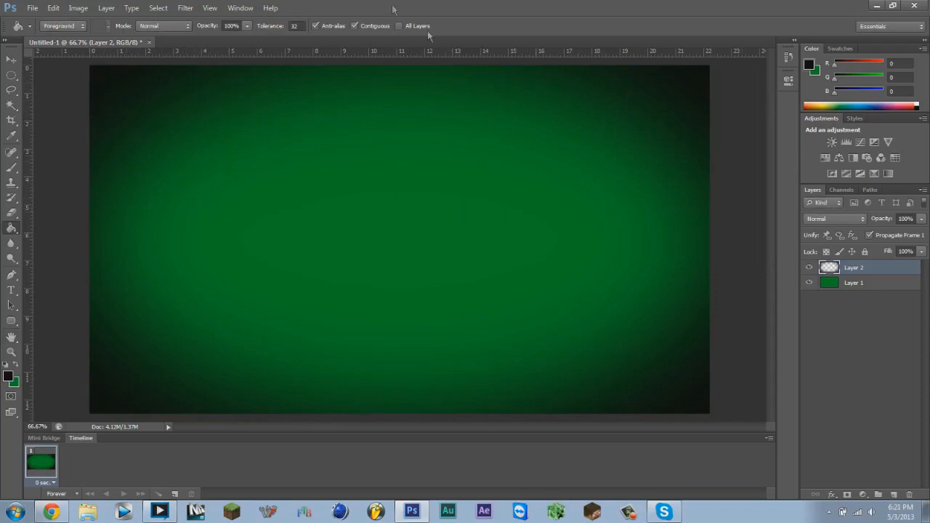
mouse_move(119, 322)
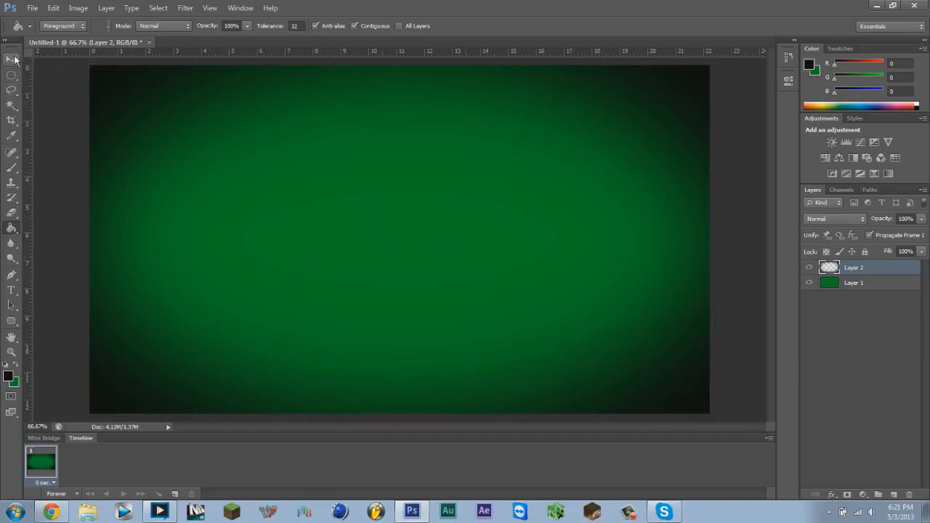
click(12, 59)
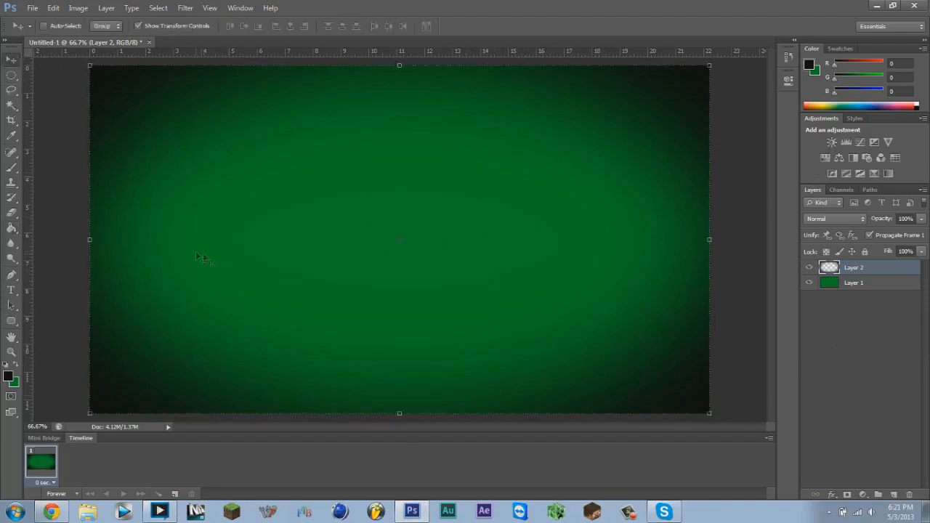
- Choose the Earth Kid font and drag out a paragraph text box across the canvas
click(12, 290)
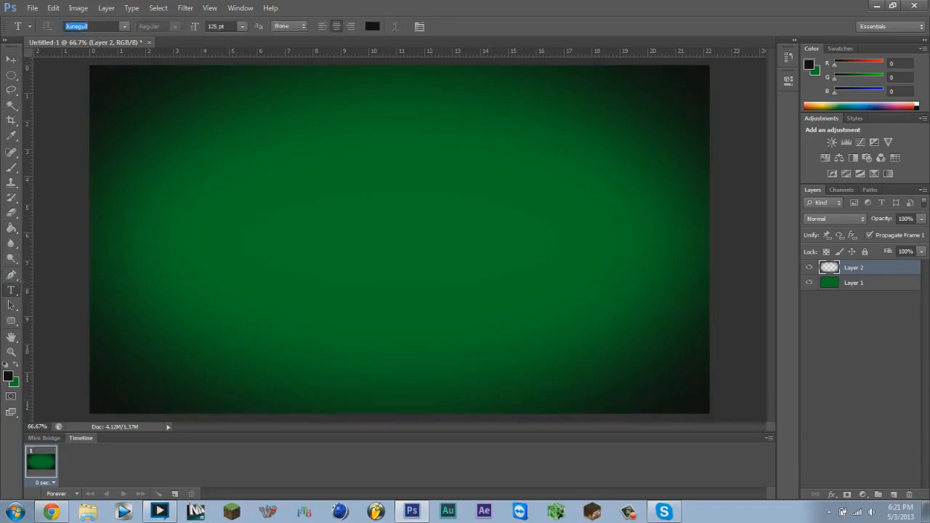
click(94, 26)
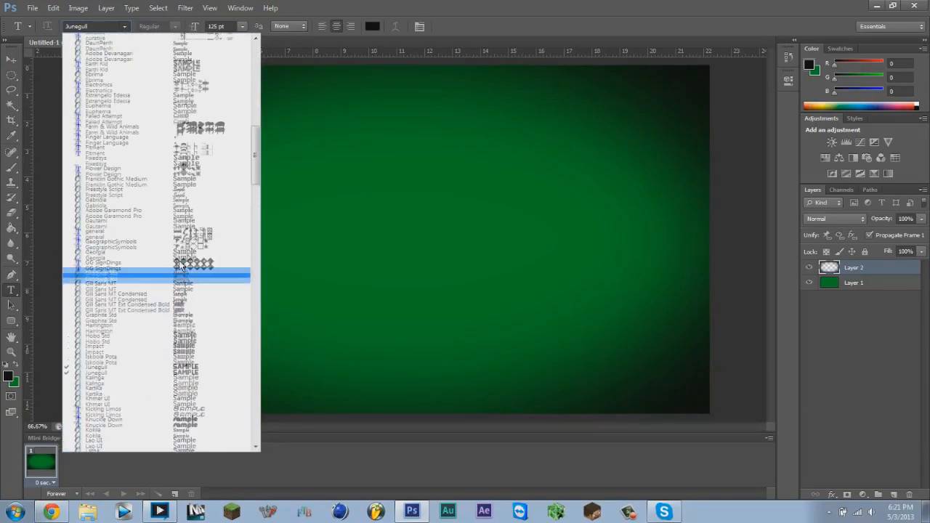
scroll(up, 3)
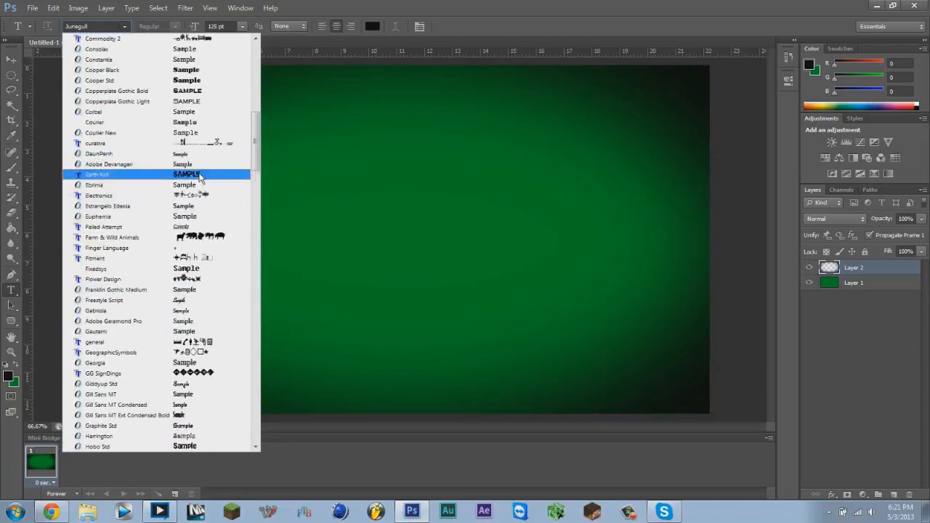
click(96, 175)
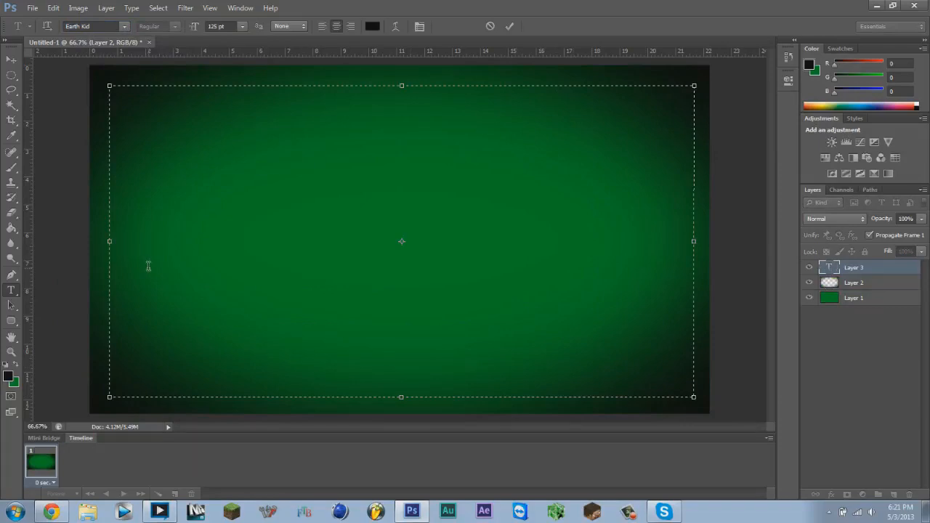
click(401, 102)
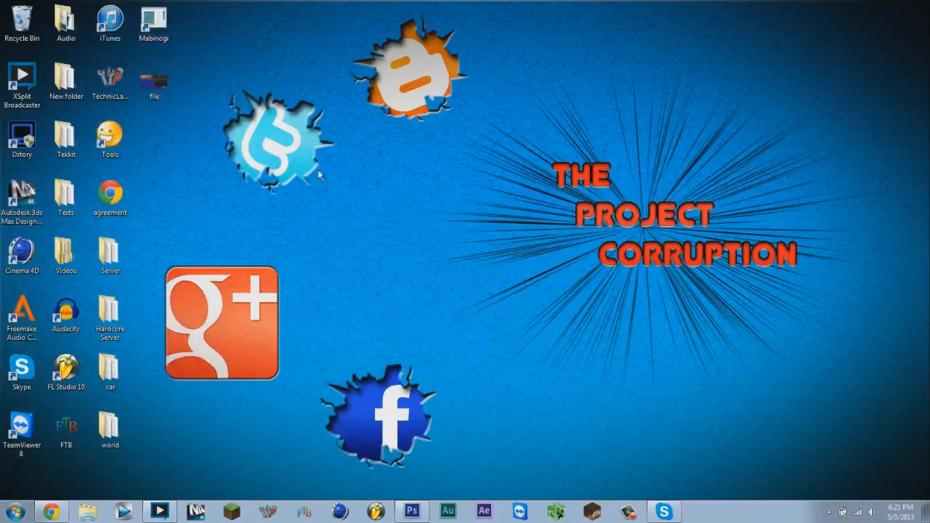
mouse_move(912, 279)
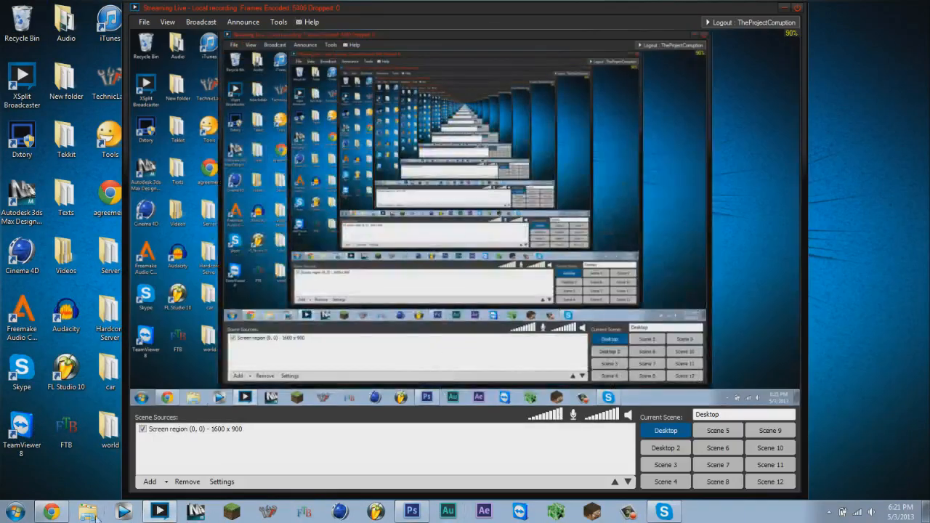
- Switch back to Photoshop briefly from the taskbar, leaving the text area empty
click(411, 511)
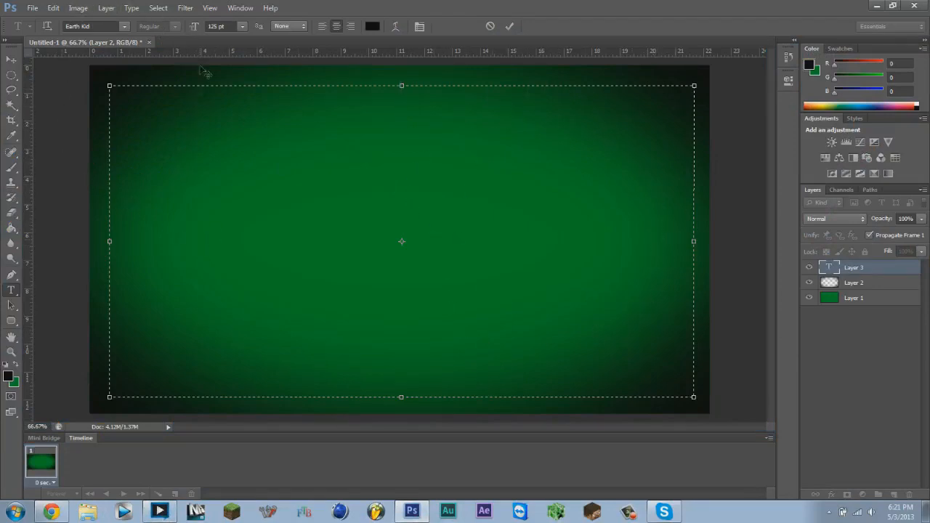
mouse_move(242, 358)
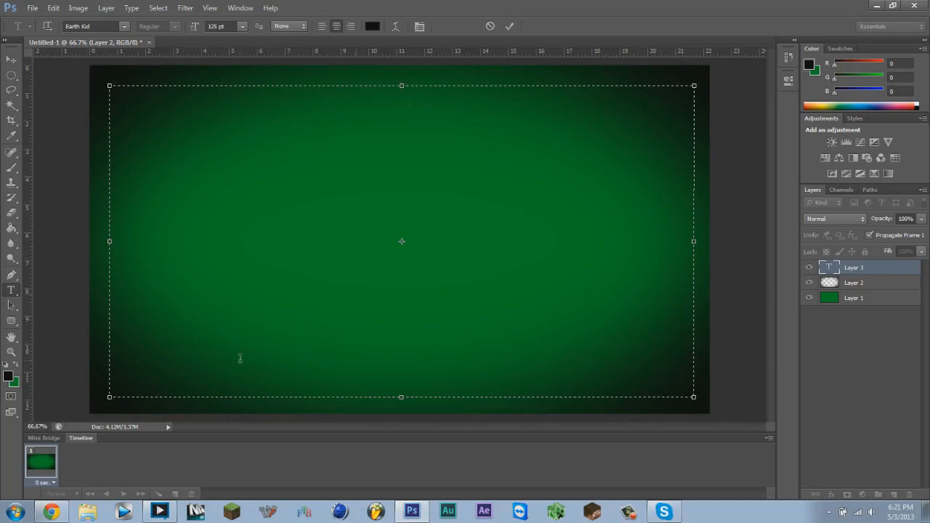
click(401, 102)
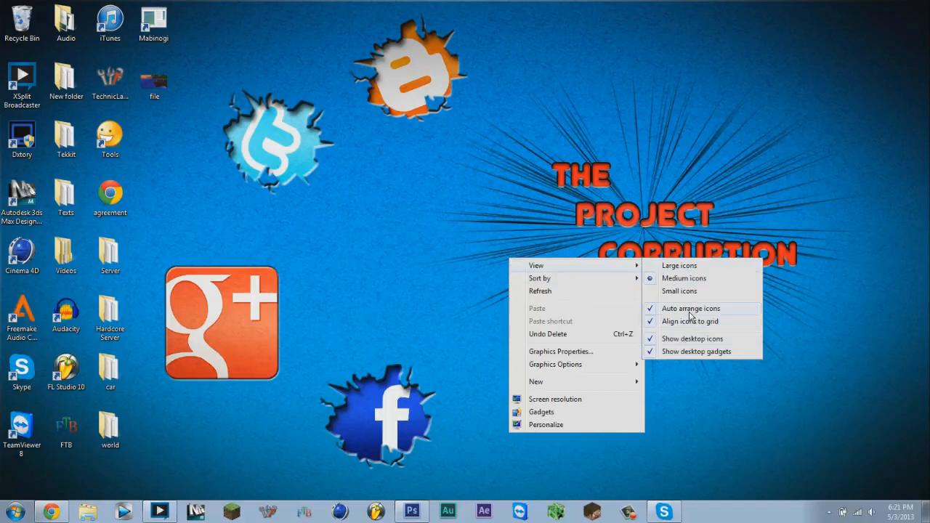
- Toggle Auto arrange icons so the desktop icons line up in columns
click(174, 136)
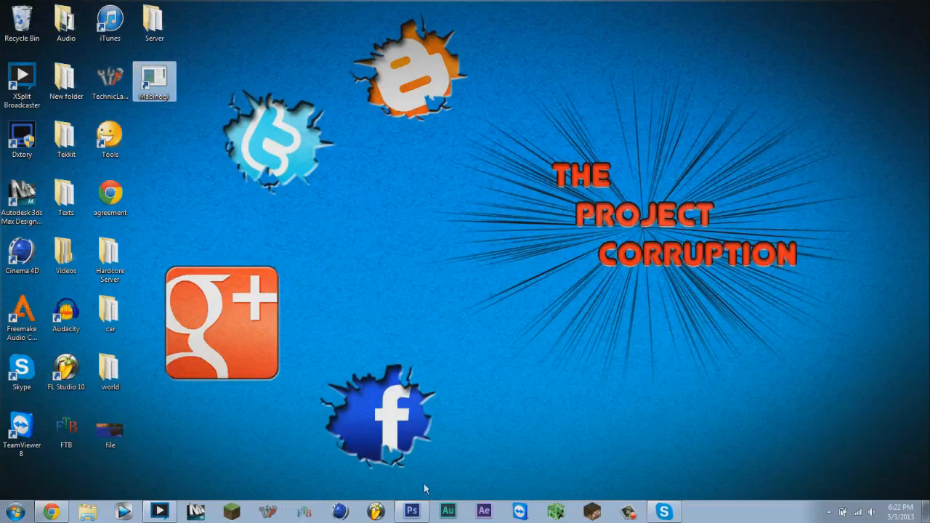
- Set the text colour to white and write VENOMGAMINNG in the Earth Kid text box
click(413, 511)
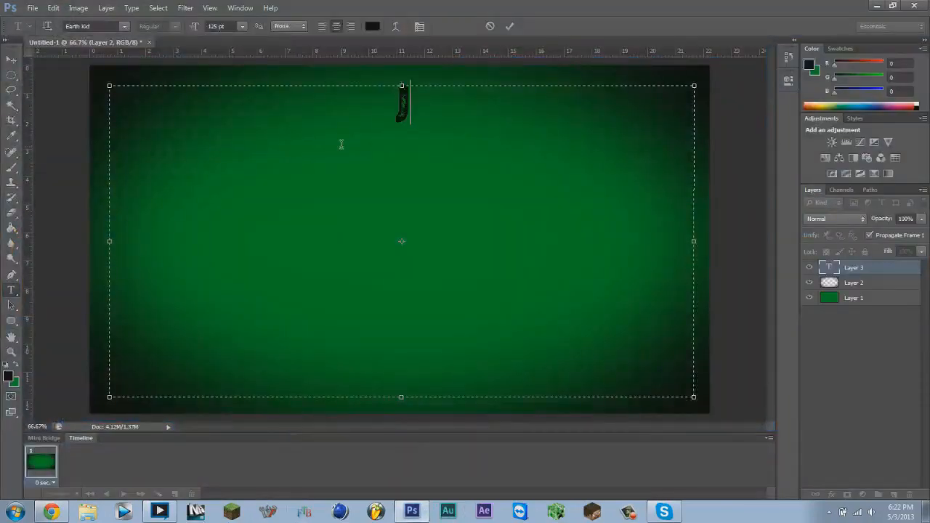
text(VEN)
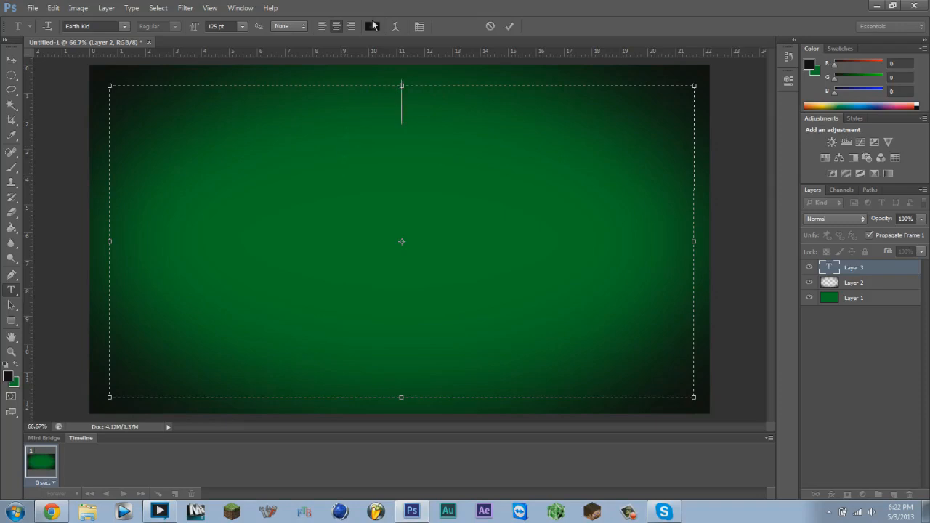
click(372, 26)
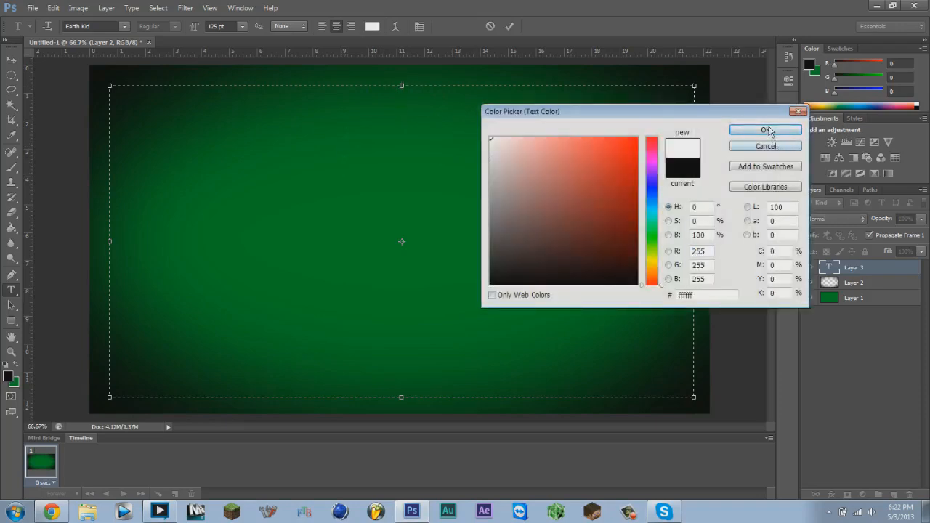
click(765, 131)
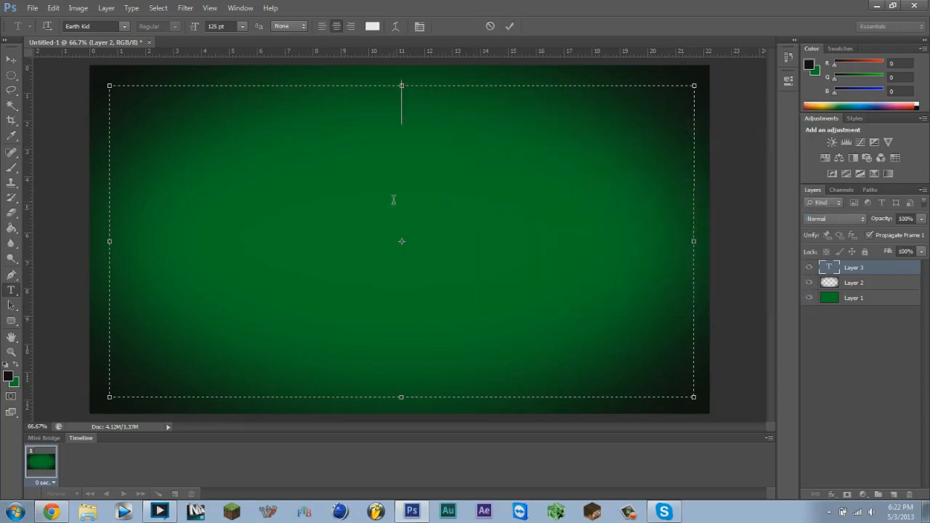
text(VENOMG)
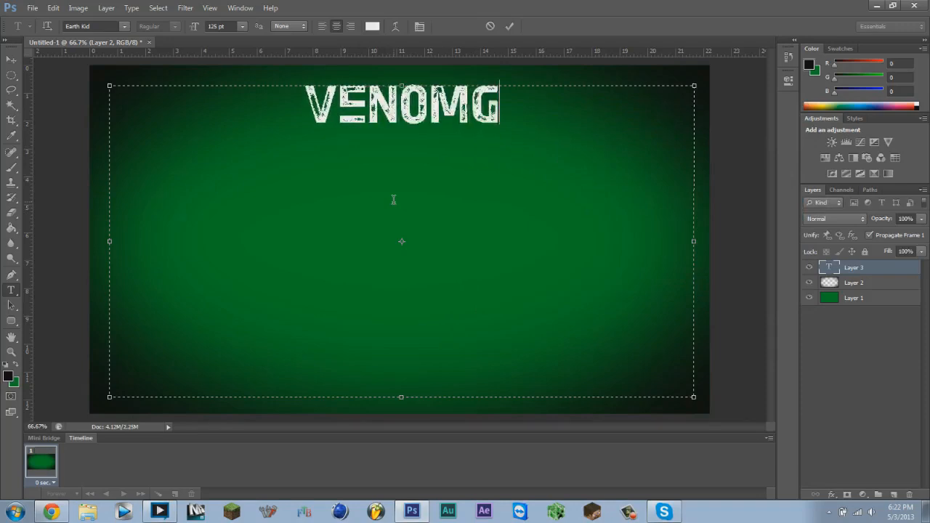
text(AMINNG)
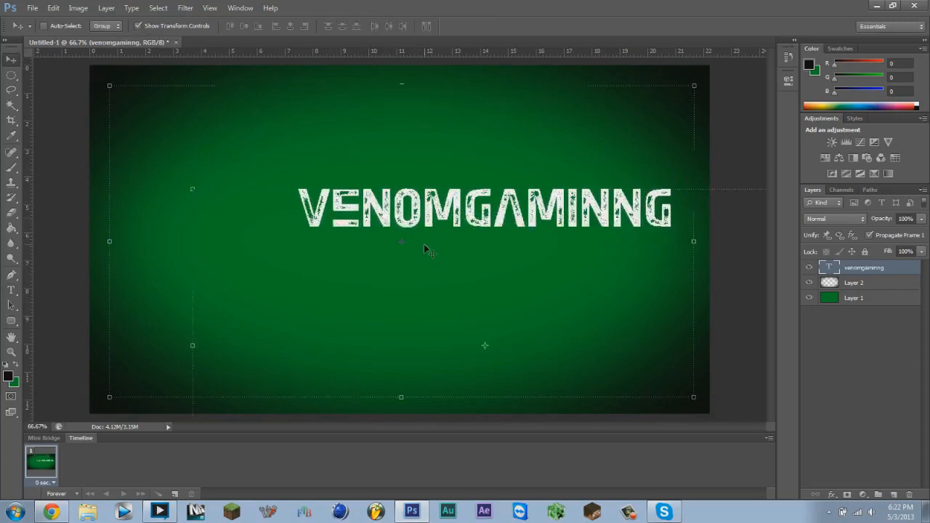
- Left-align the two lines of the VENOM GAMINNG title
click(11, 275)
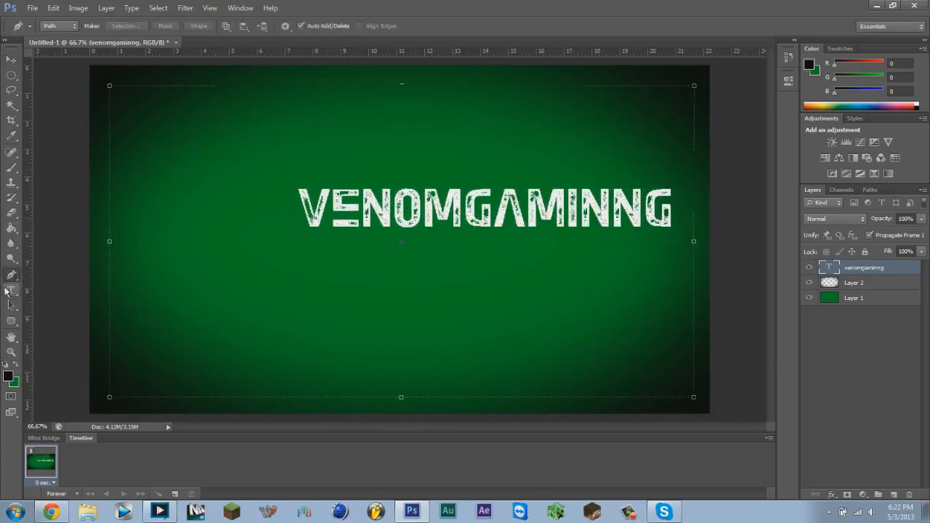
click(12, 289)
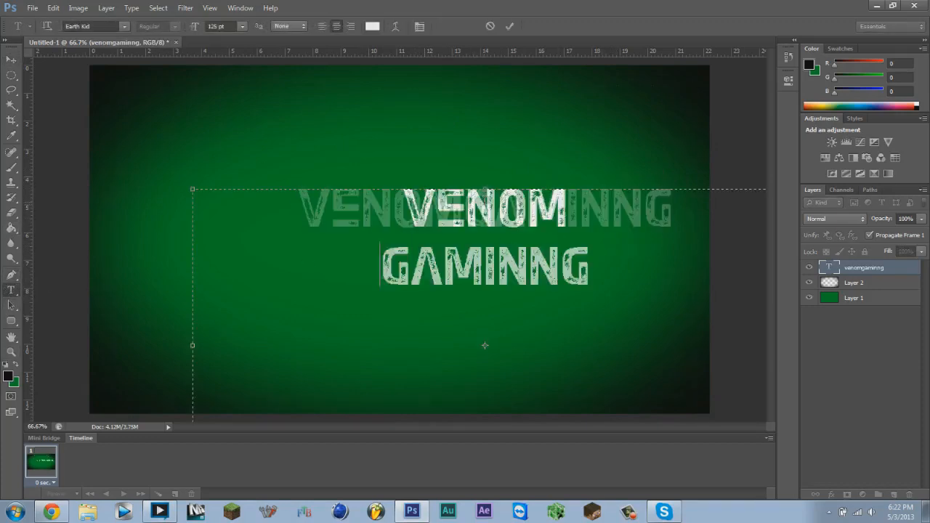
click(322, 26)
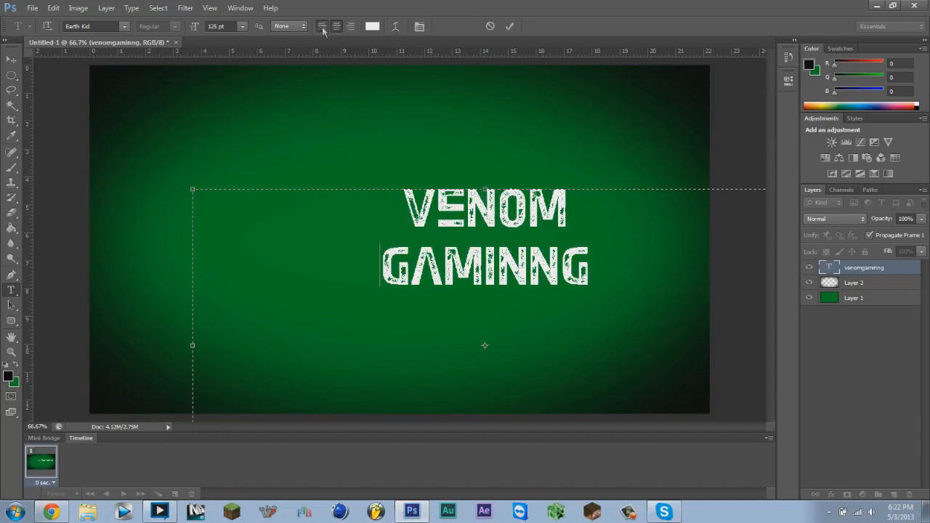
click(323, 26)
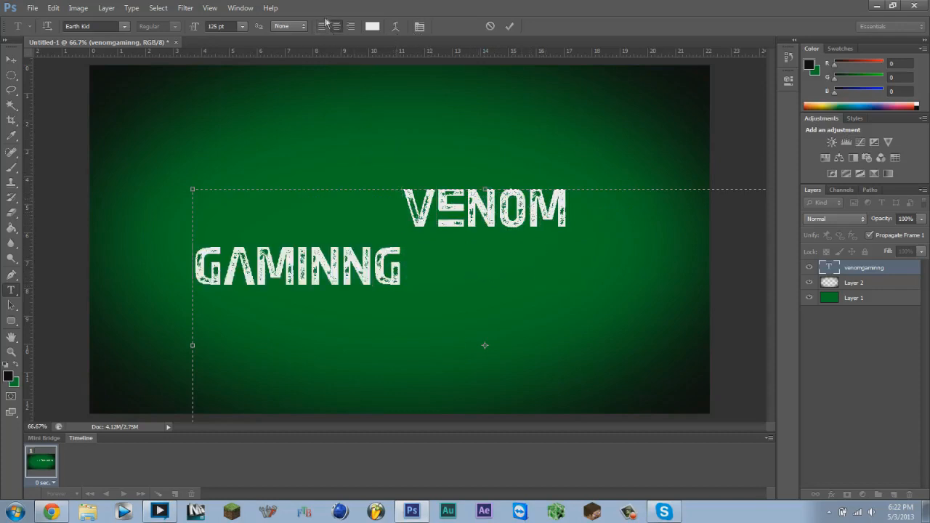
- Move the title toward the upper right of the wallpaper
click(508, 26)
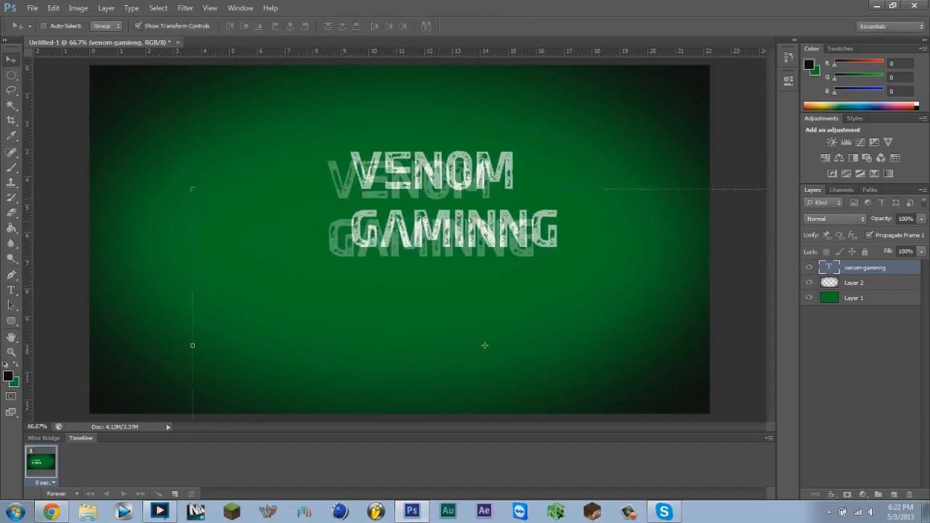
drag(429, 196, 569, 162)
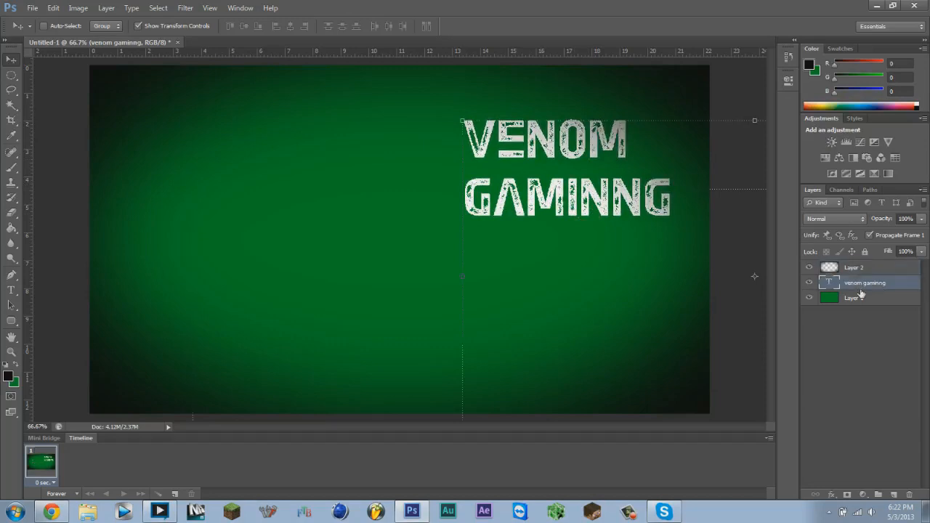
- Enable Bevel & Emboss in the title text layer's blending options
click(854, 267)
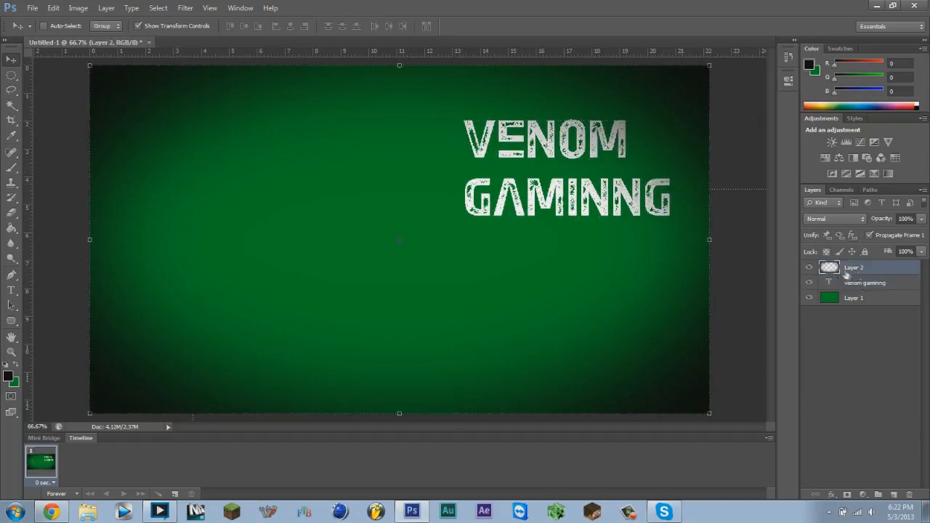
right_click(864, 282)
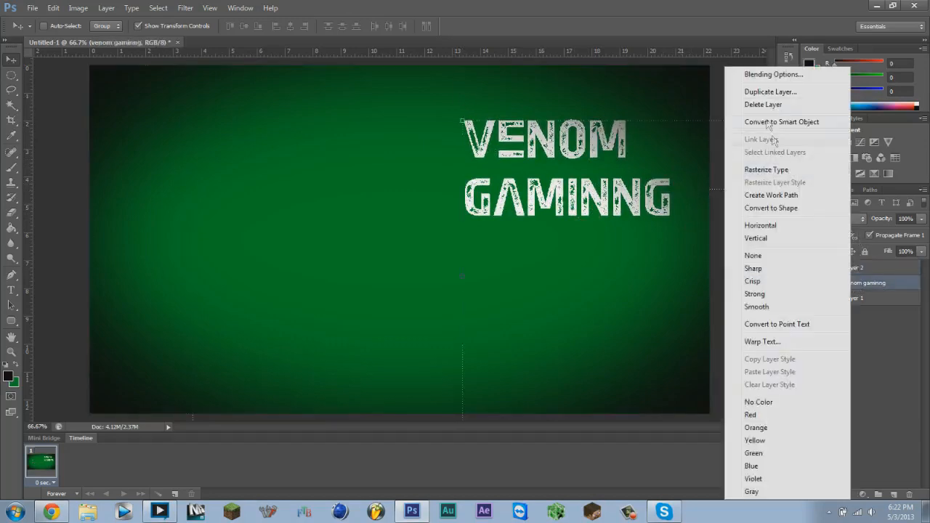
click(773, 74)
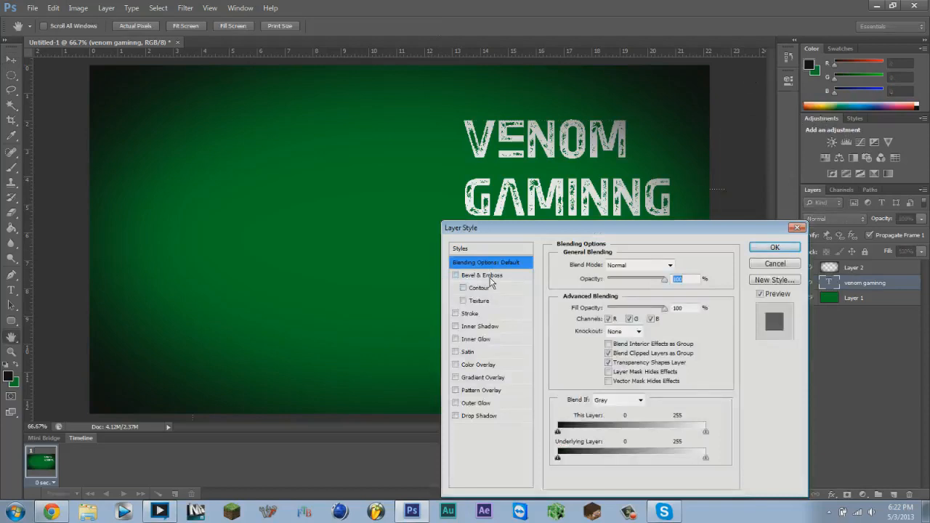
click(481, 274)
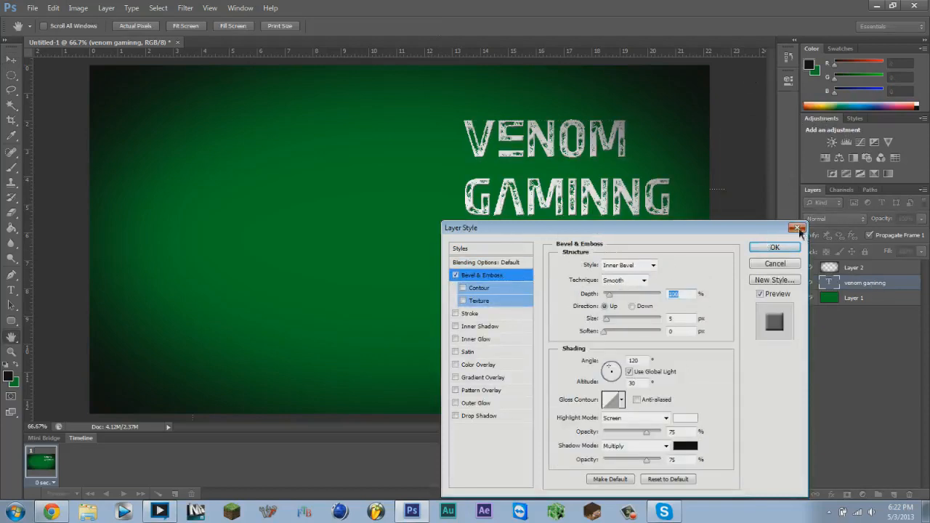
- Set the bevel style of the title to Emboss
click(486, 262)
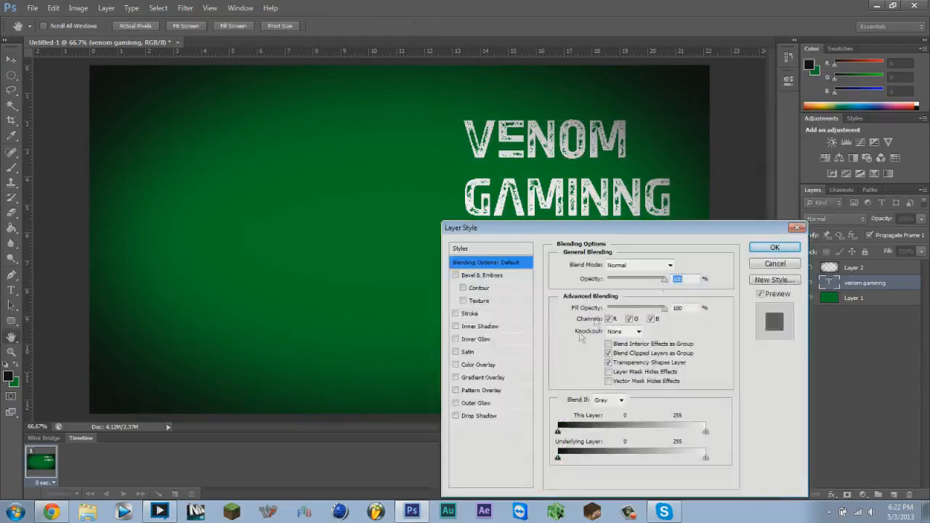
click(456, 275)
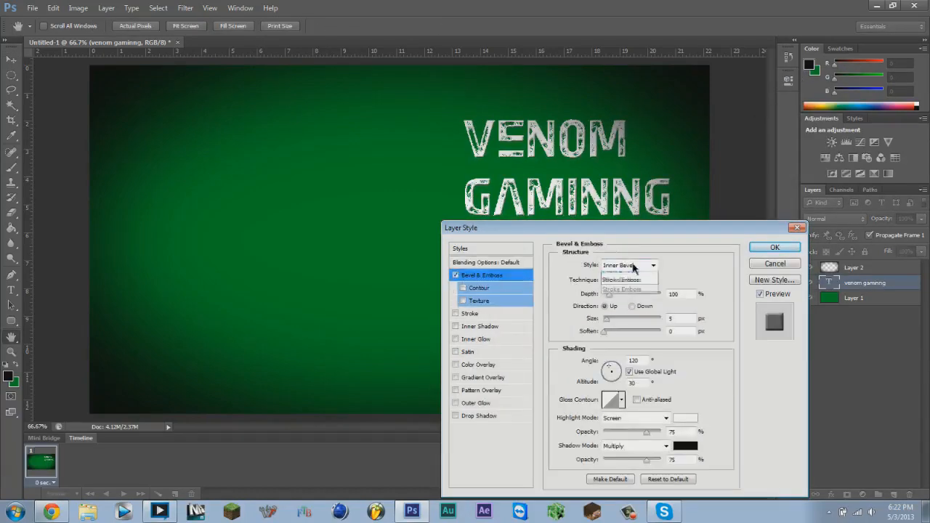
click(627, 265)
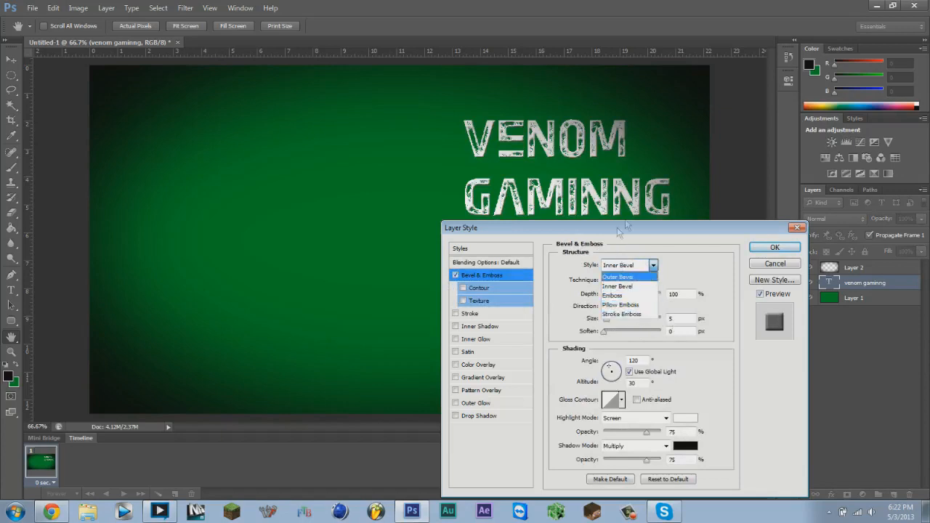
mouse_move(620, 305)
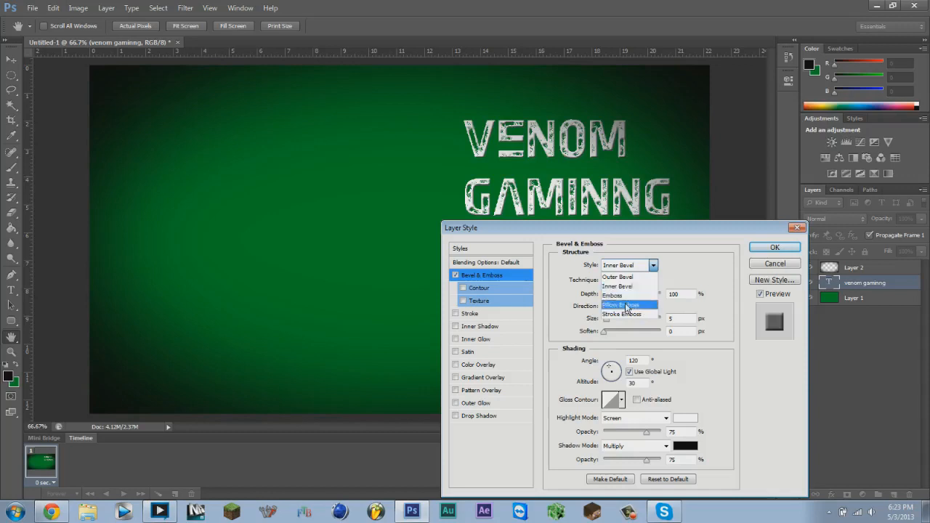
click(613, 297)
text(7)
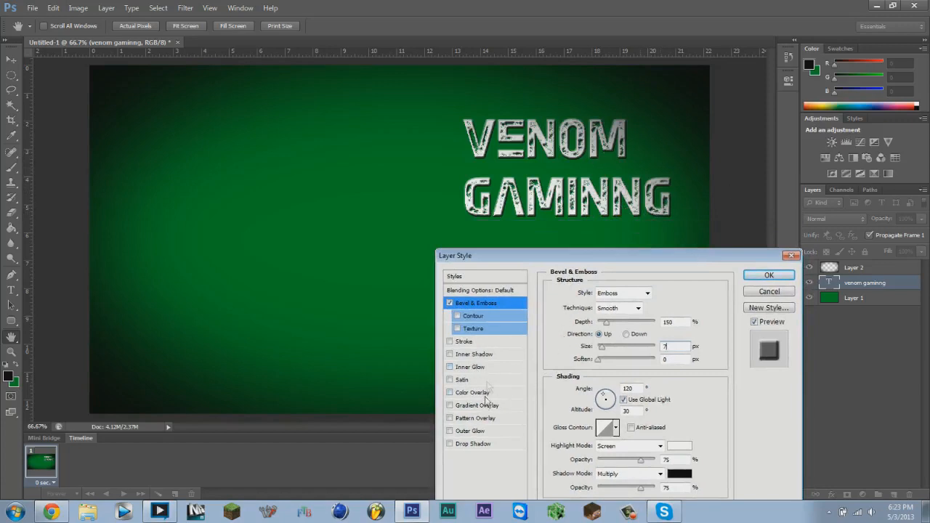
- Add a thin Stroke outline to the letters and enable Inner Shadow
click(465, 342)
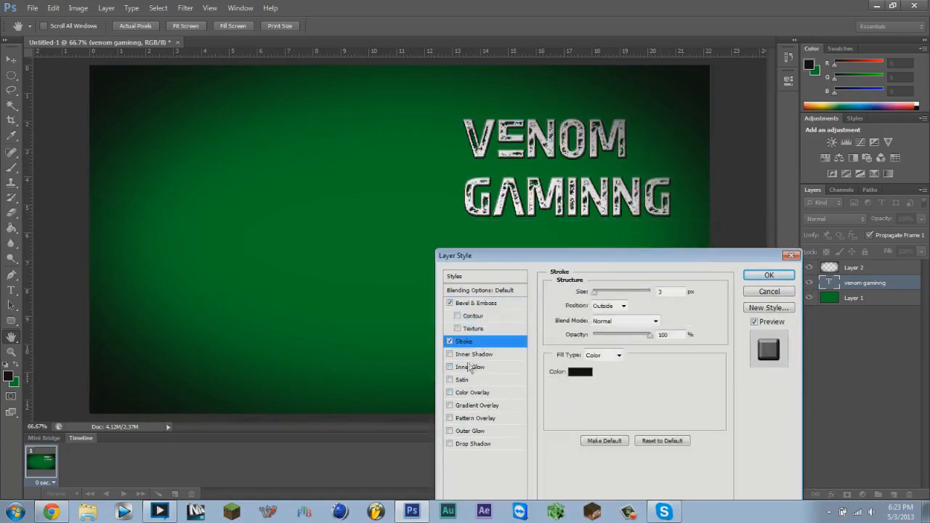
triple_click(669, 291)
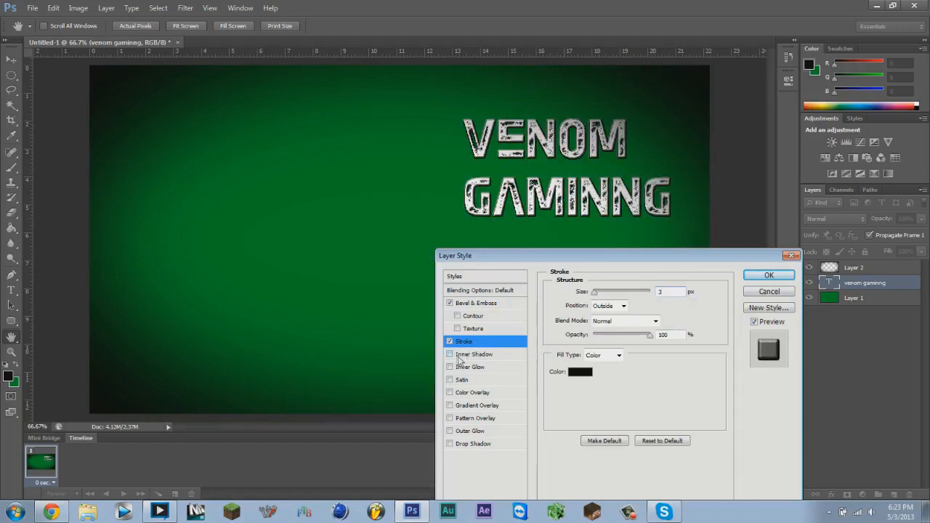
click(449, 355)
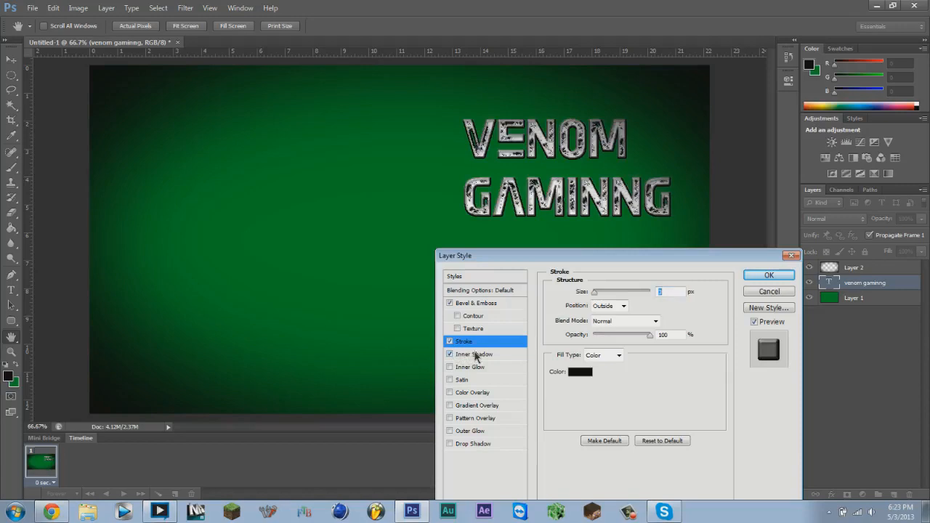
- Deepen the Inner Shadow distance and size, leave Inner Glow off, view Satin
click(474, 355)
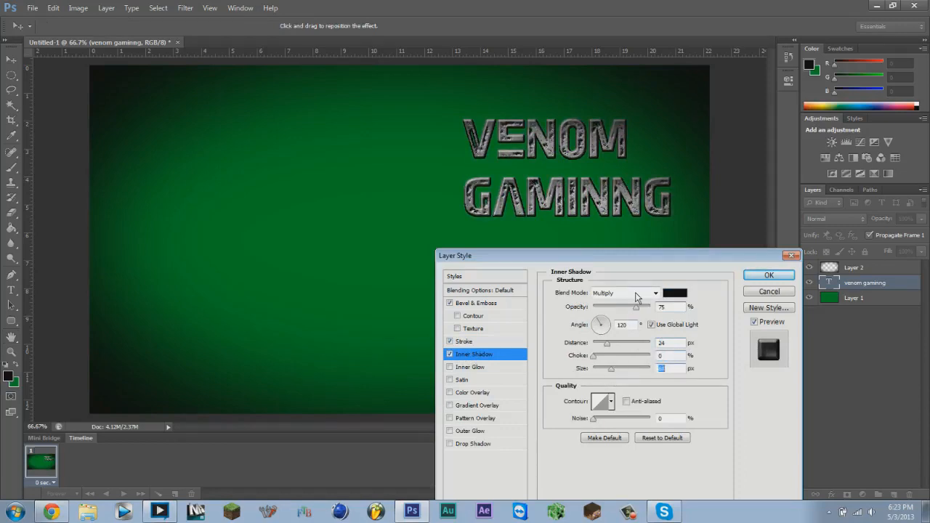
mouse_move(609, 355)
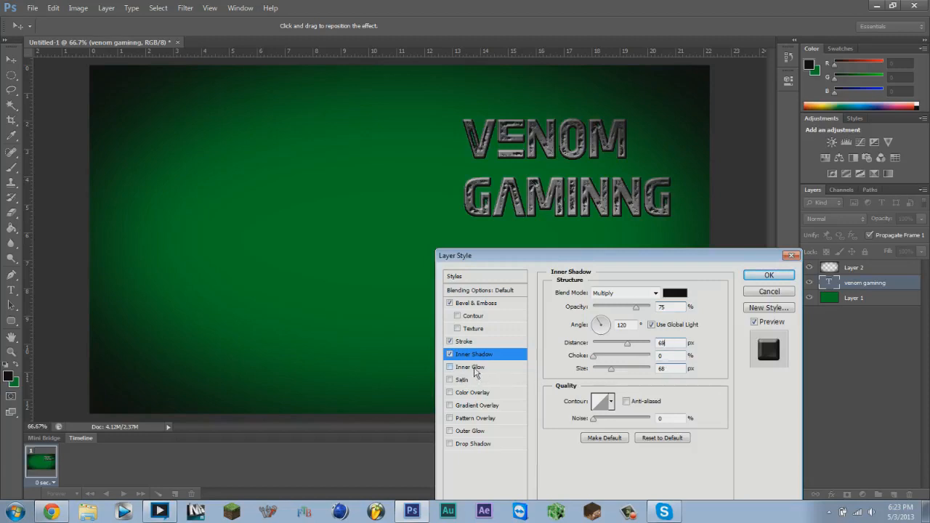
click(470, 367)
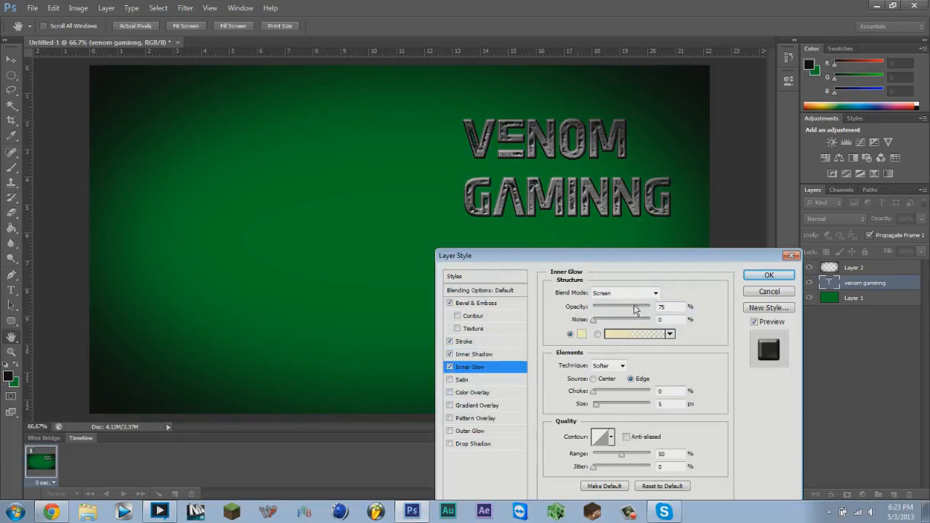
mouse_move(378, 427)
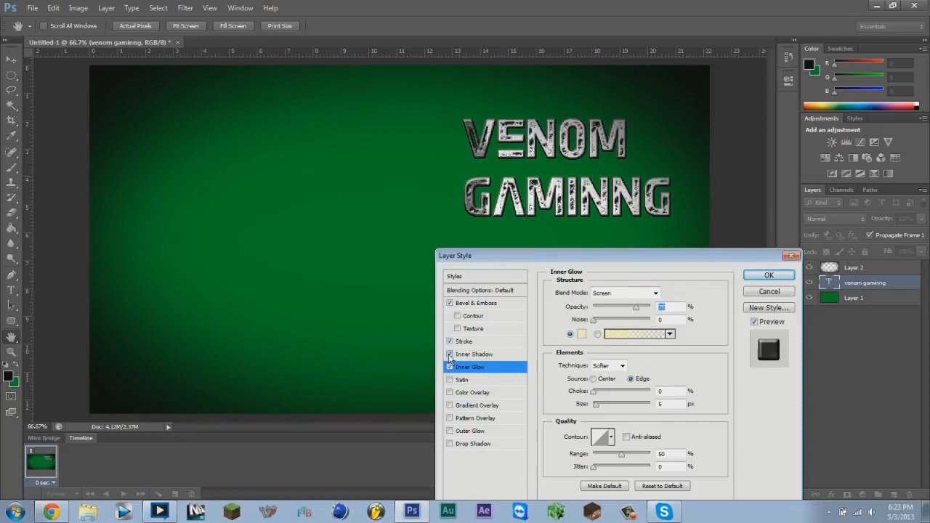
click(451, 366)
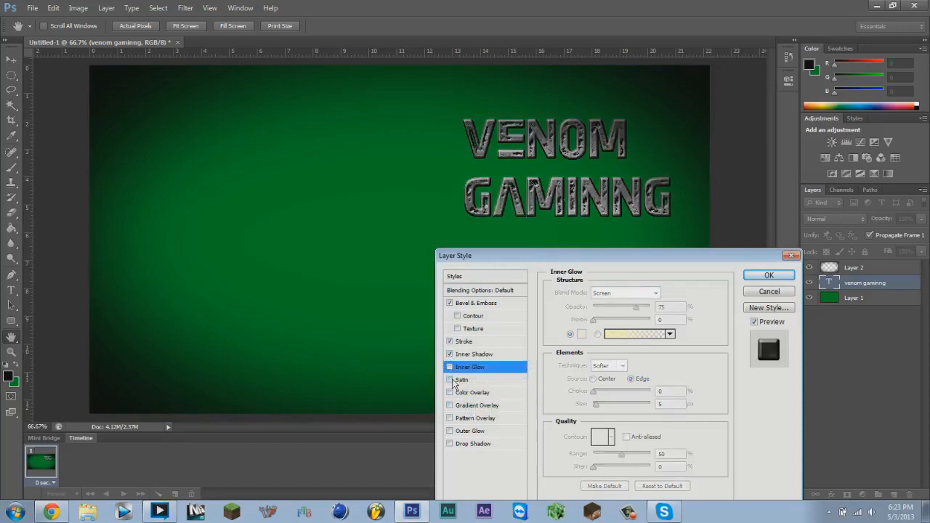
click(450, 379)
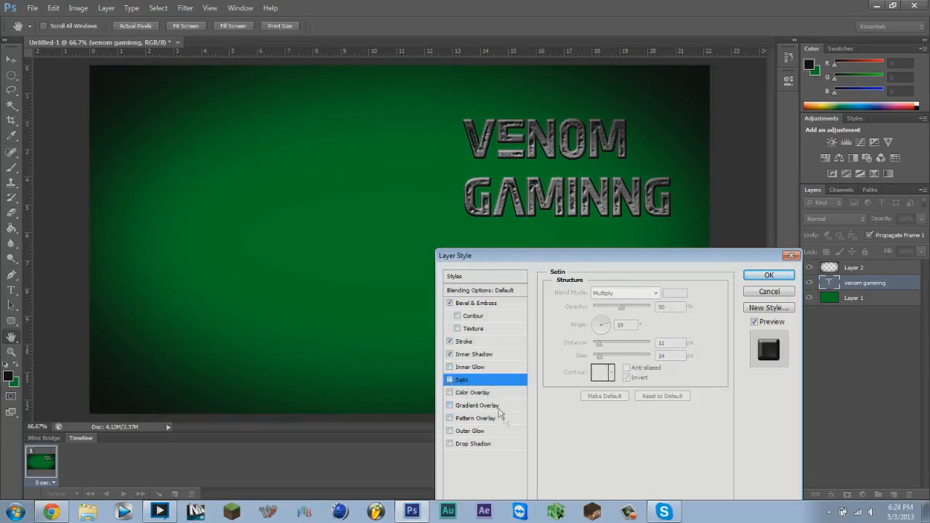
- Enable Color Overlay with Normal blend mode and pick an initial overlay colour
click(474, 392)
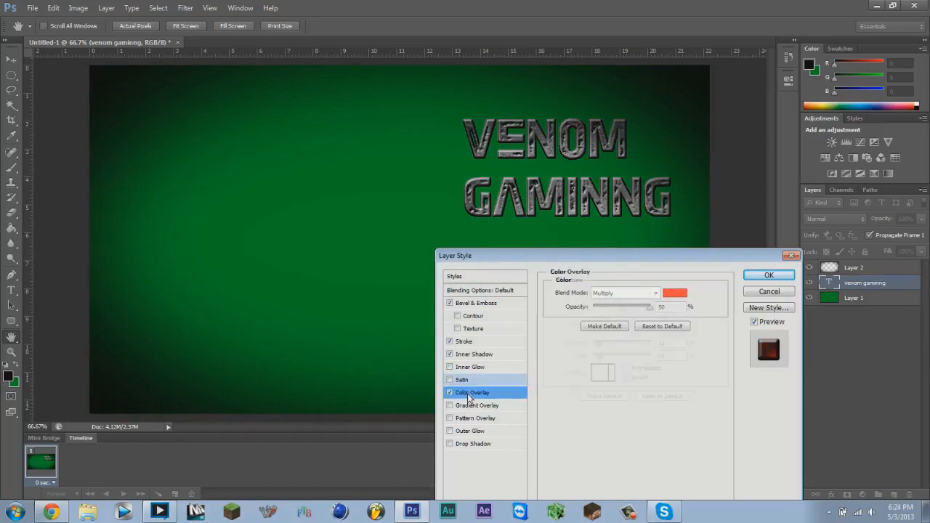
click(625, 294)
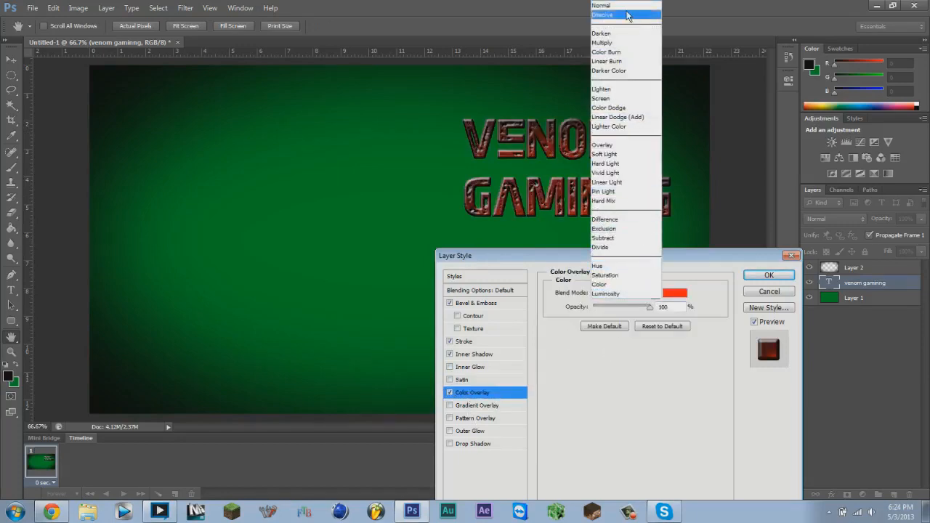
click(602, 6)
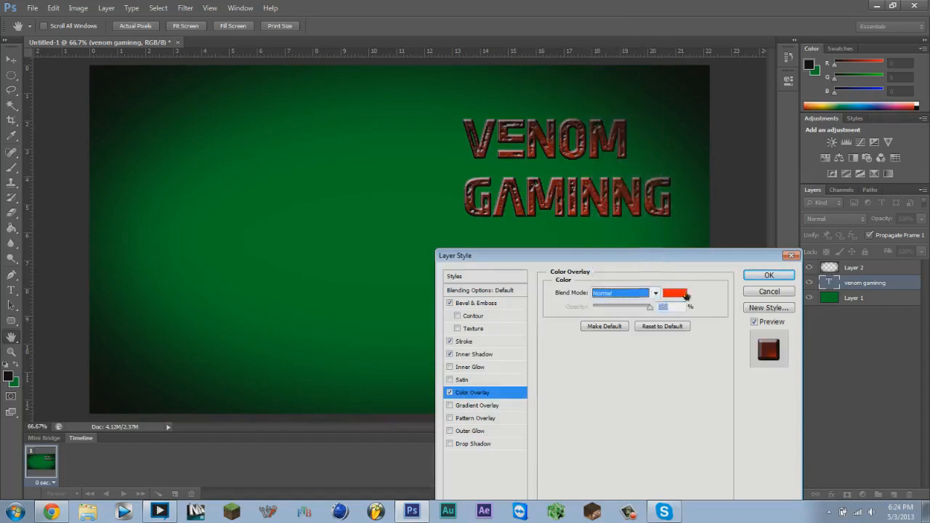
click(676, 293)
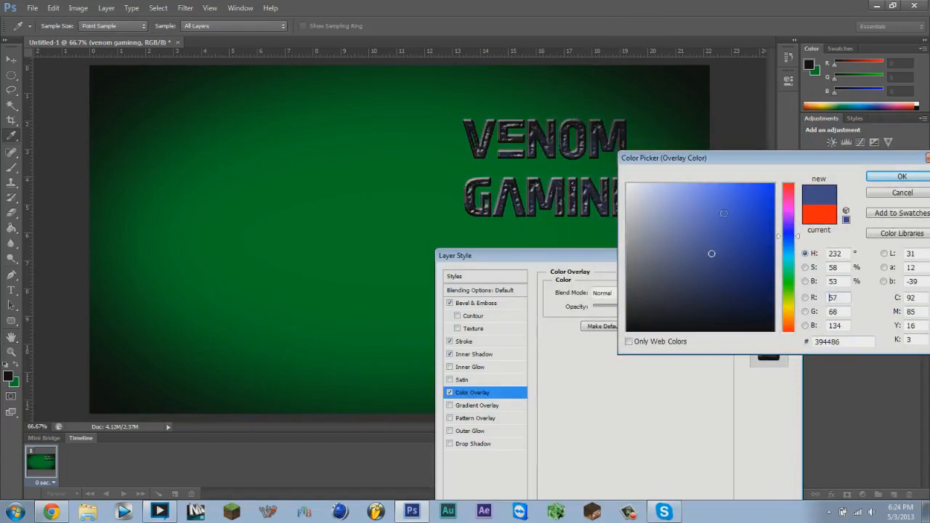
click(643, 218)
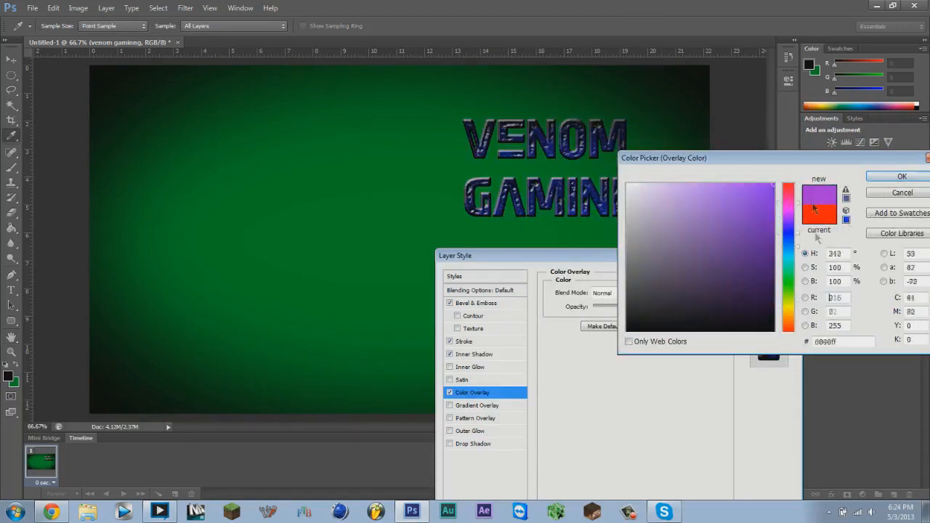
click(901, 176)
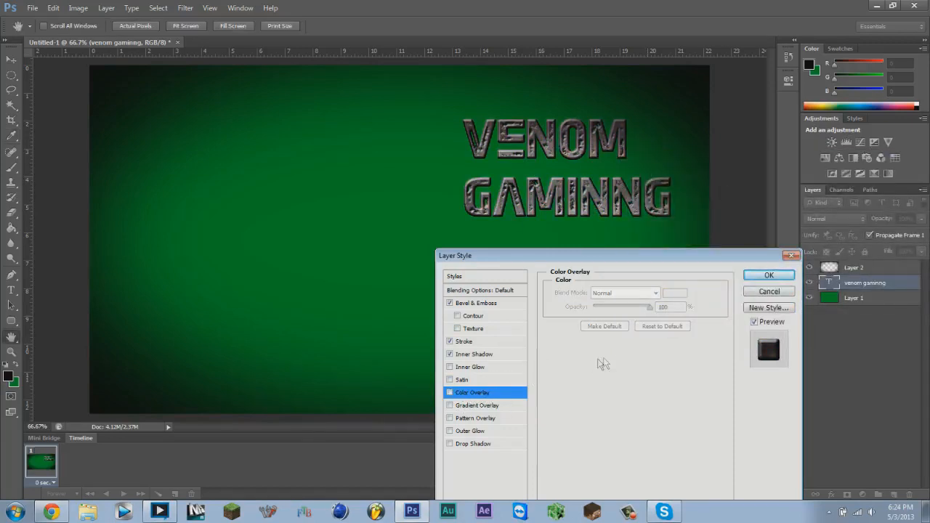
- Refine the overlay colour to a red shade and confirm it
click(674, 292)
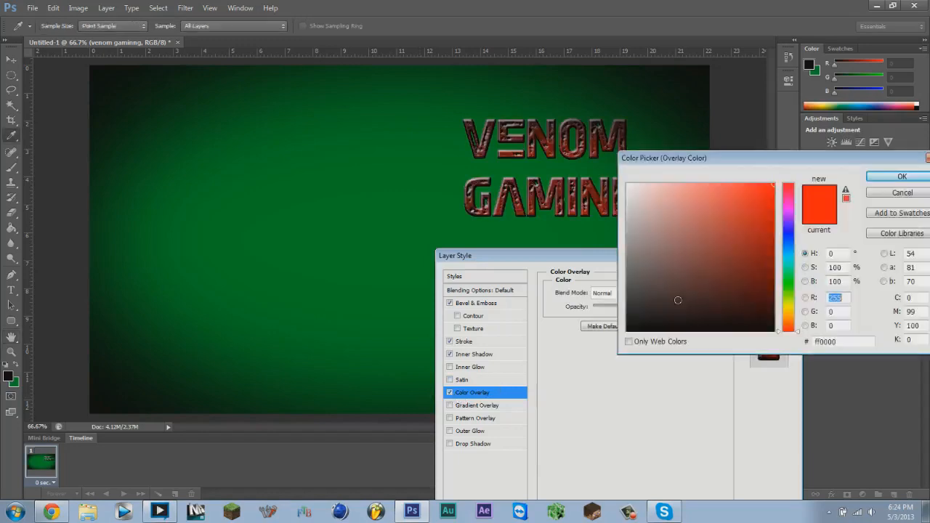
click(767, 237)
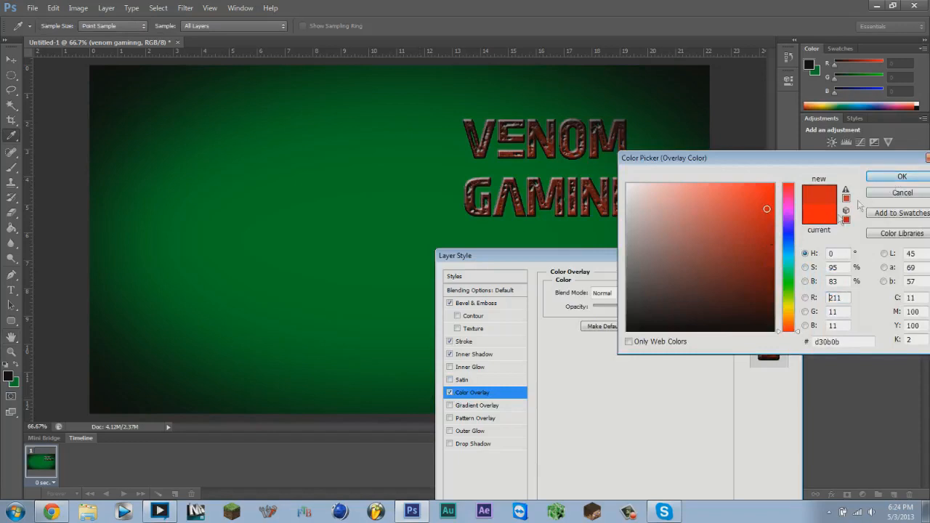
click(901, 176)
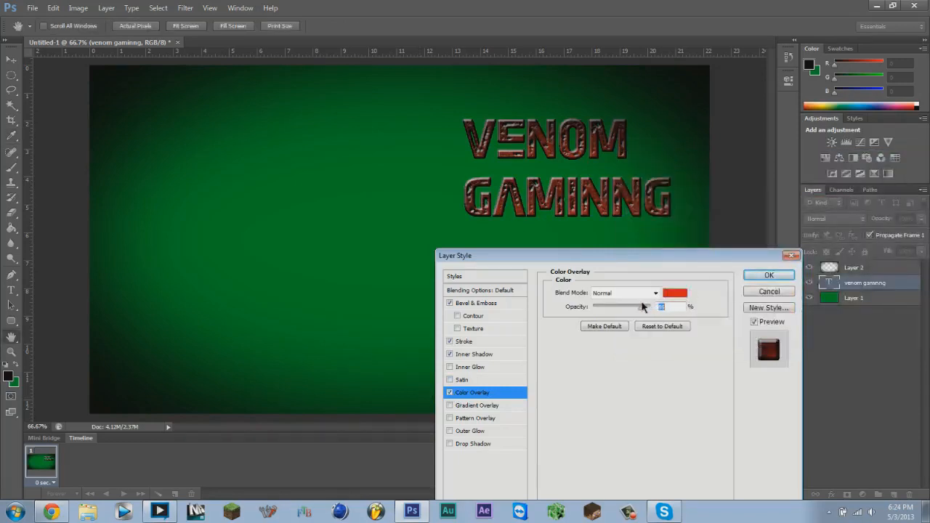
click(674, 293)
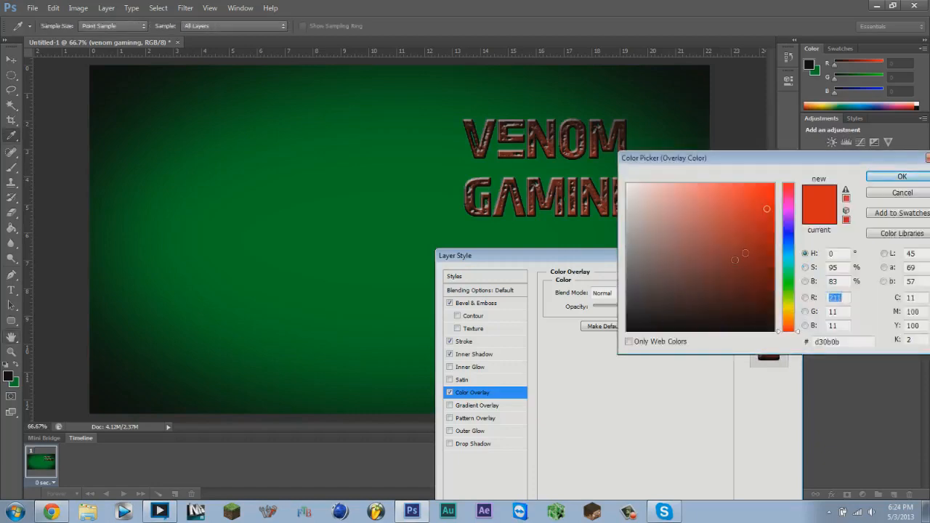
click(764, 200)
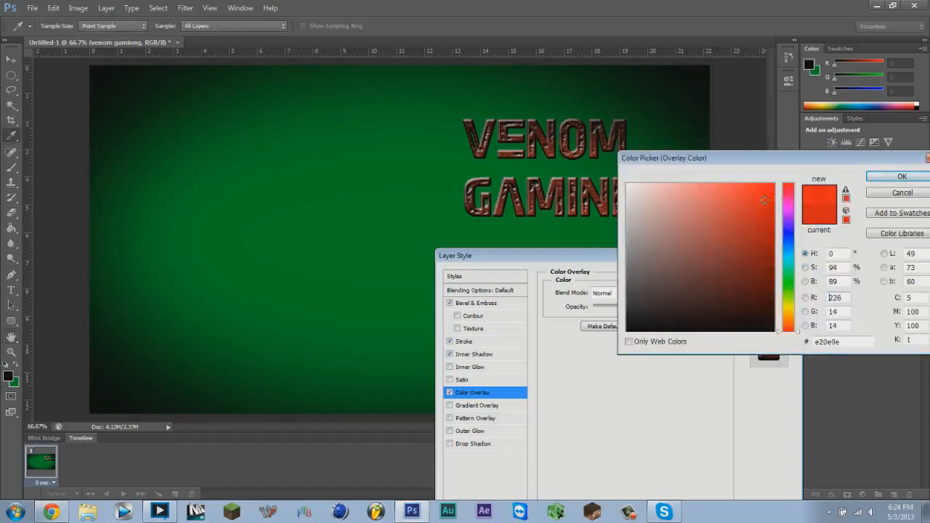
click(901, 176)
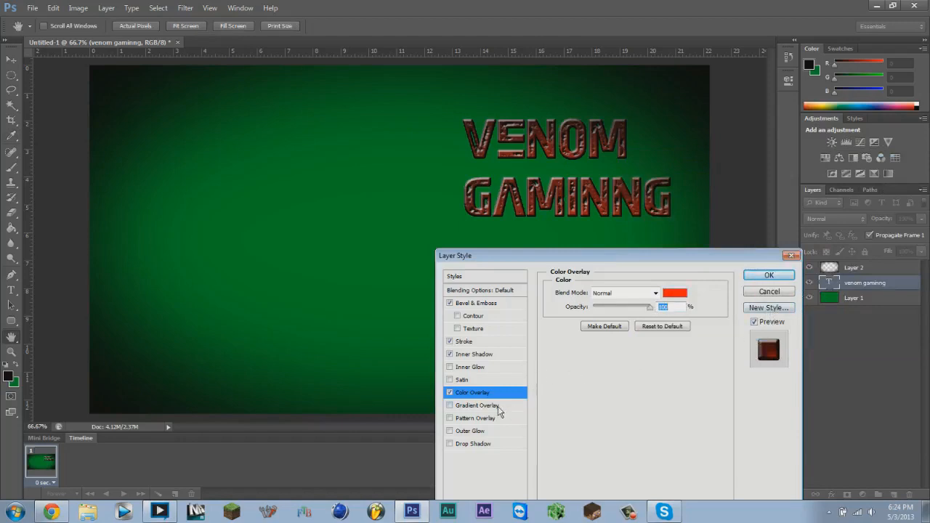
mouse_move(477, 413)
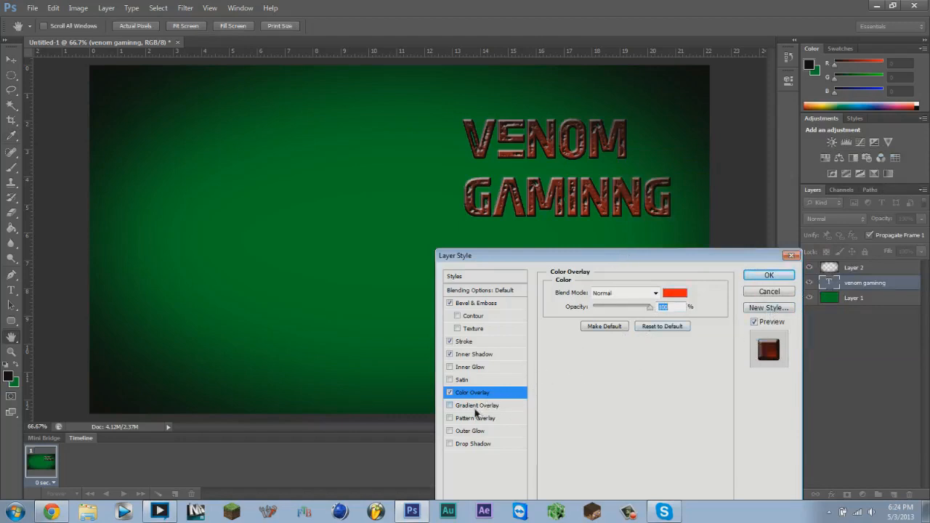
- Enable Gradient Overlay using the Neutral Density preset
click(477, 404)
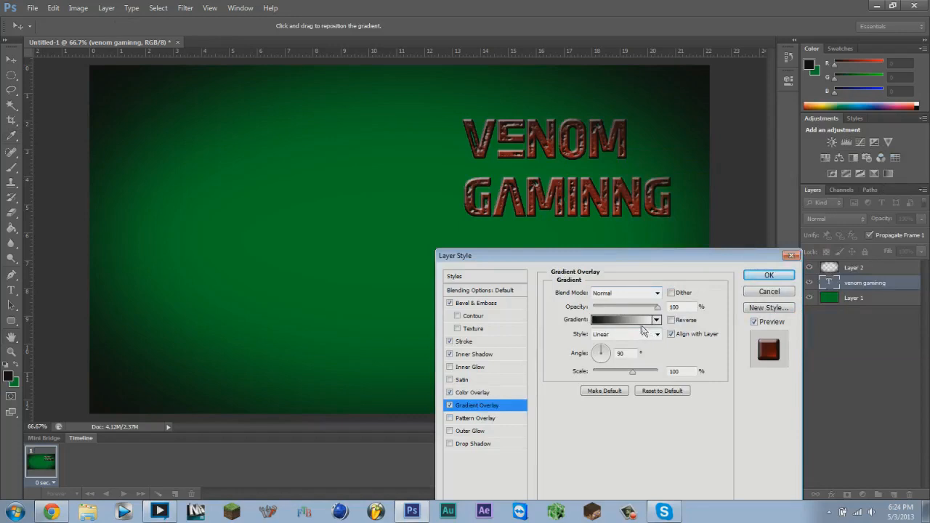
click(622, 319)
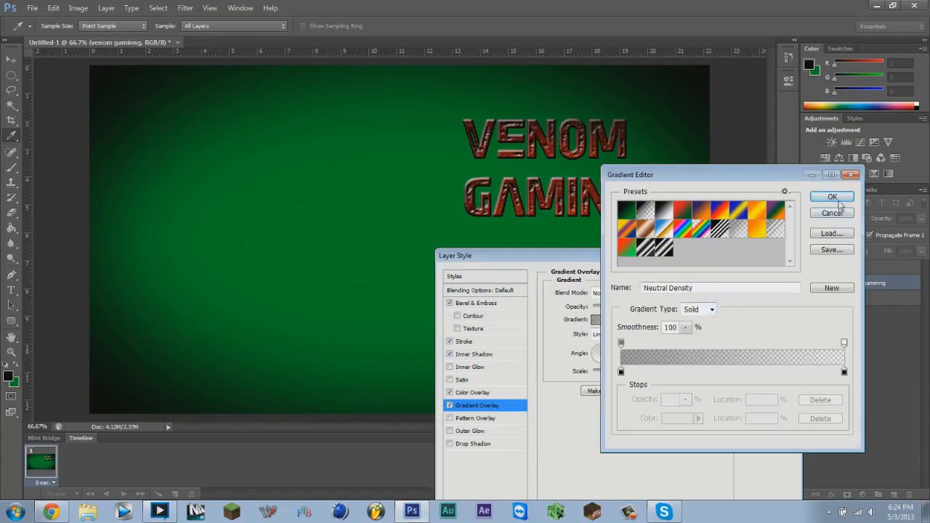
click(831, 197)
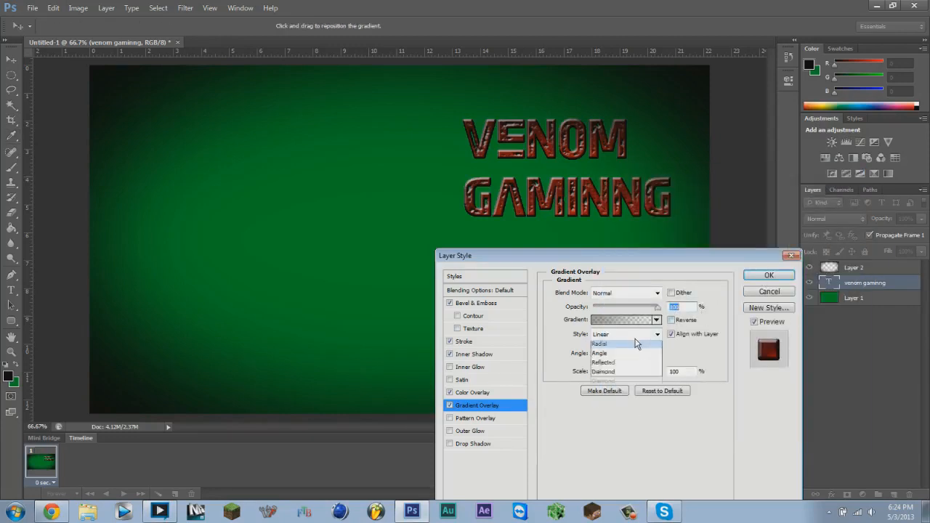
- Make the gradient Radial, adjust its angle, and apply the layer effects
click(599, 343)
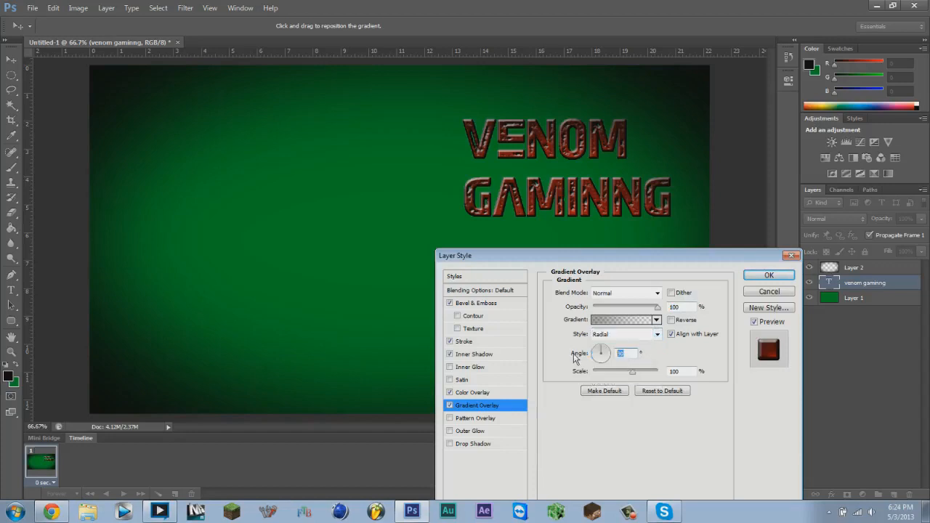
mouse_move(628, 366)
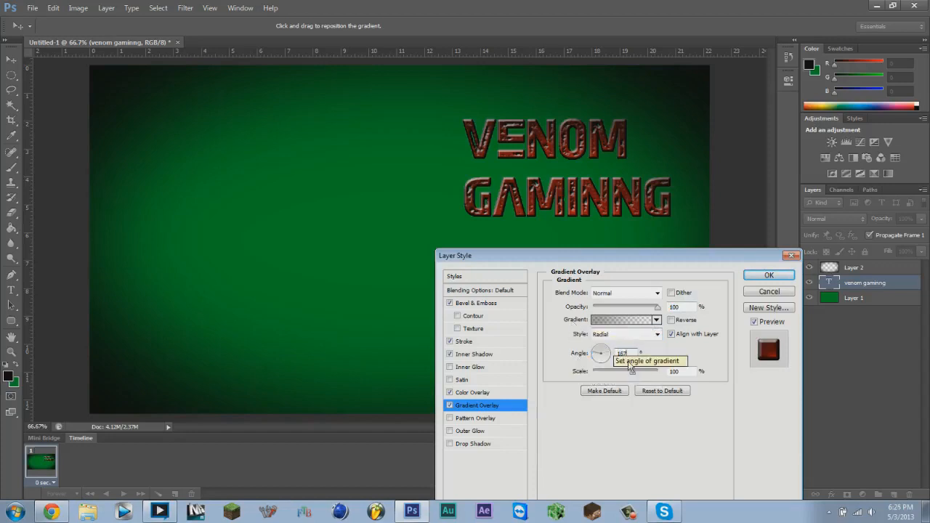
triple_click(675, 372)
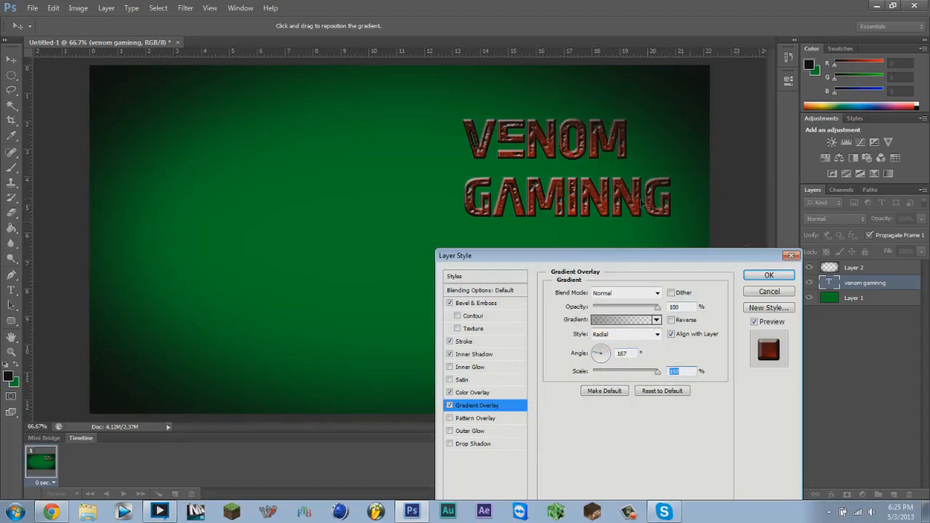
mouse_move(505, 211)
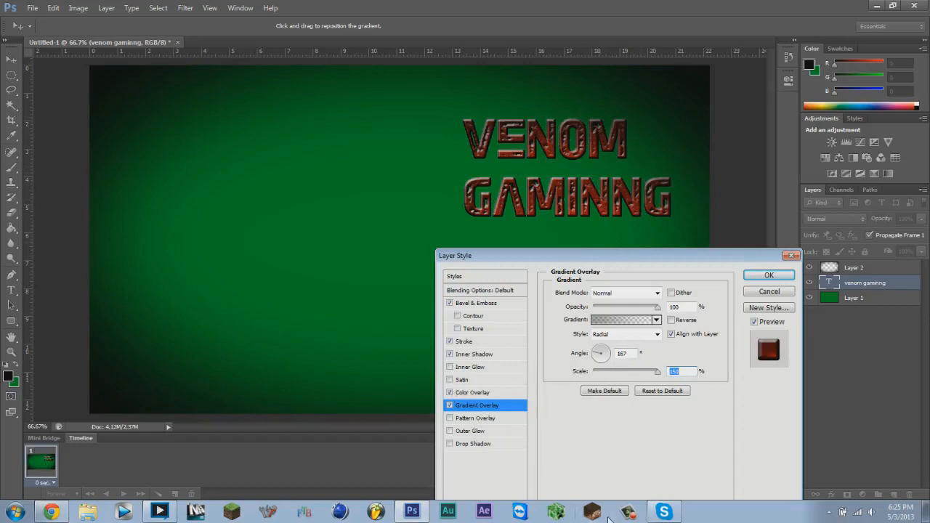
click(769, 275)
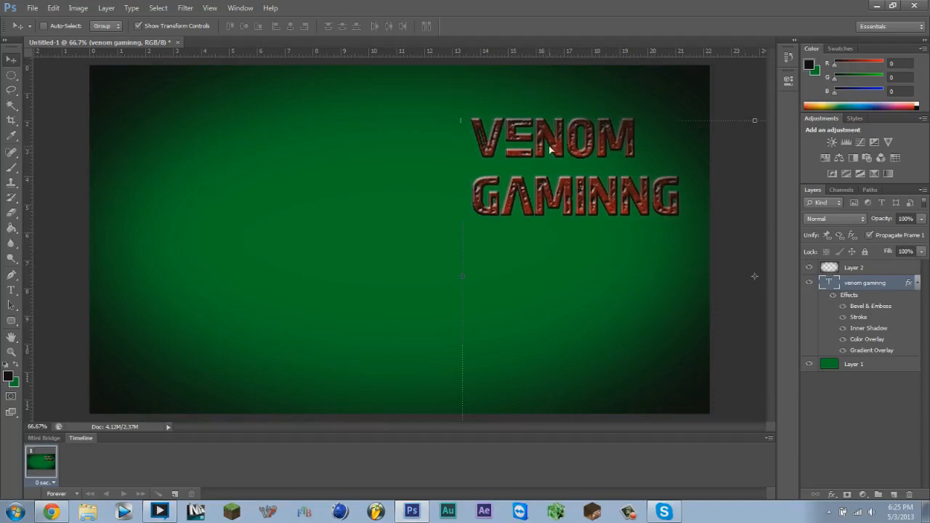
- Nudge the title slightly up and left, then bring up the File menu
drag(551, 148, 550, 128)
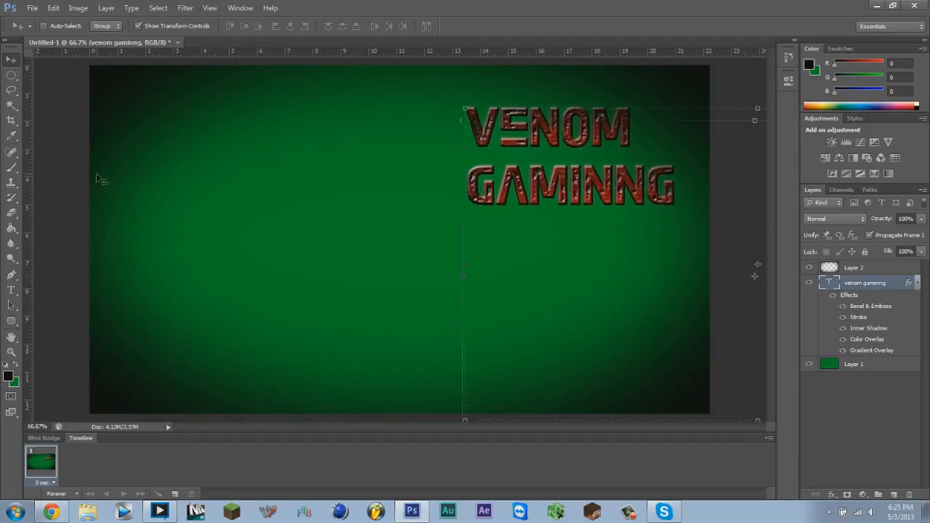
drag(567, 160, 566, 146)
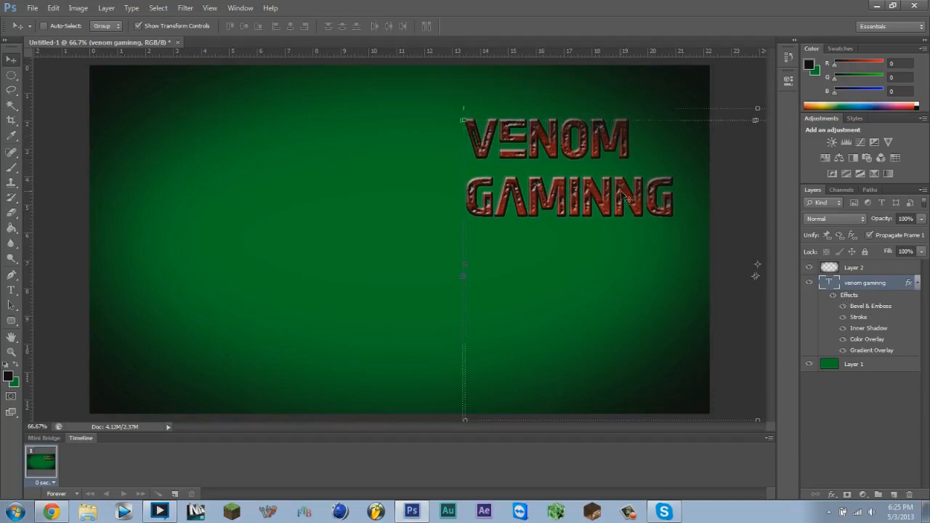
mouse_move(75, 64)
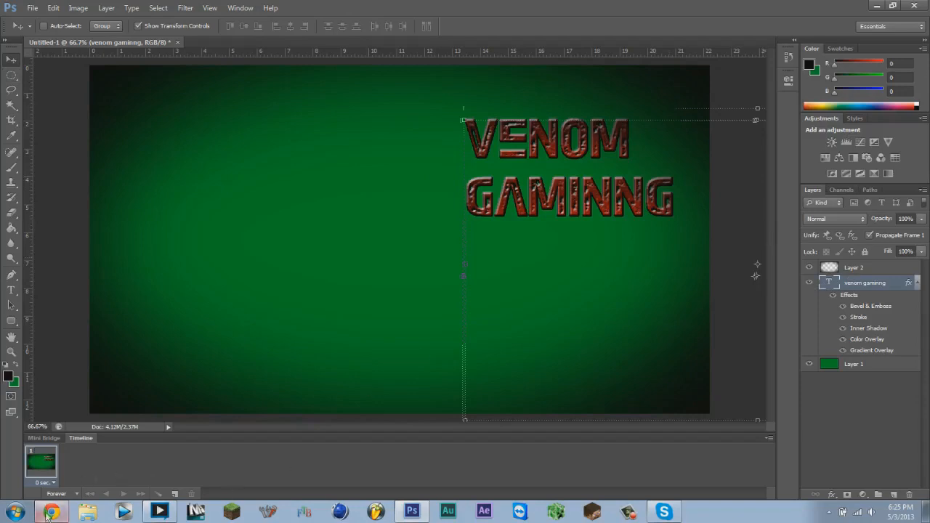
mouse_move(317, 404)
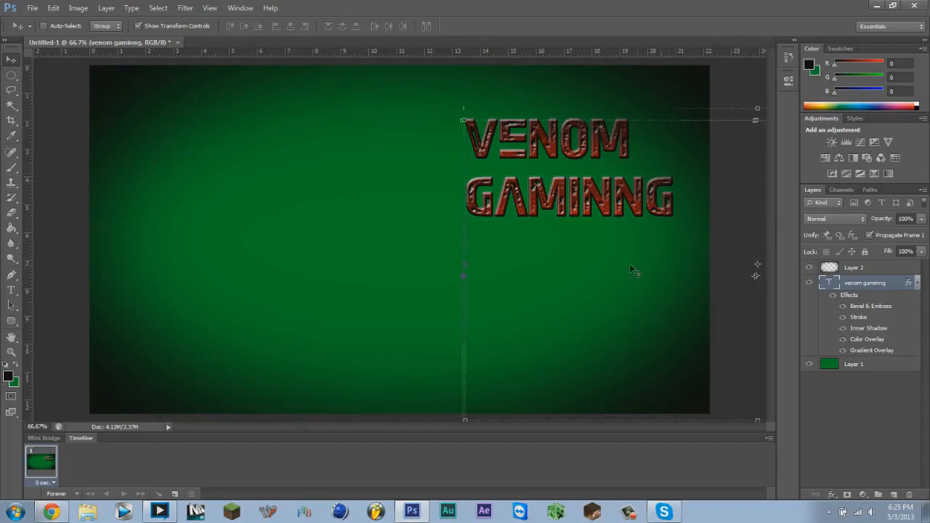
click(32, 8)
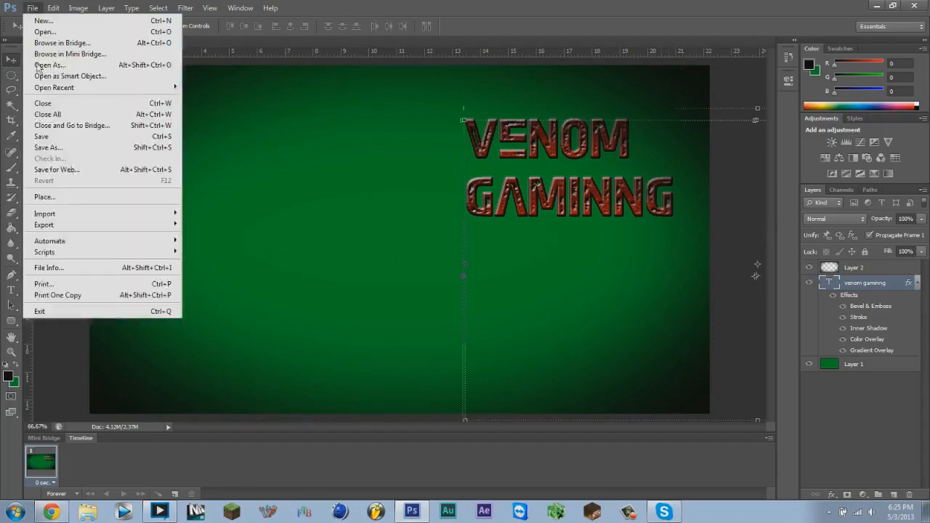
- Place an image, browsing to Pictures > Minecraft Pictures for the golden apple
click(43, 198)
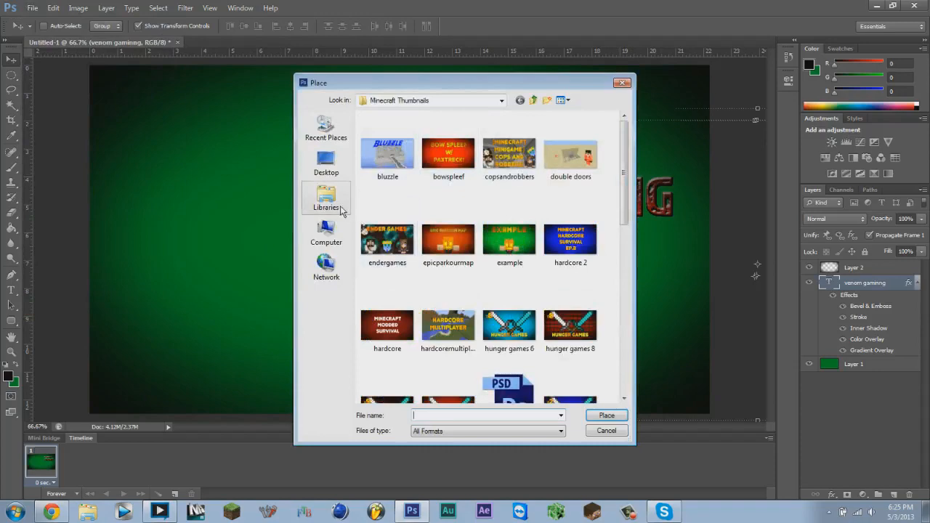
click(533, 100)
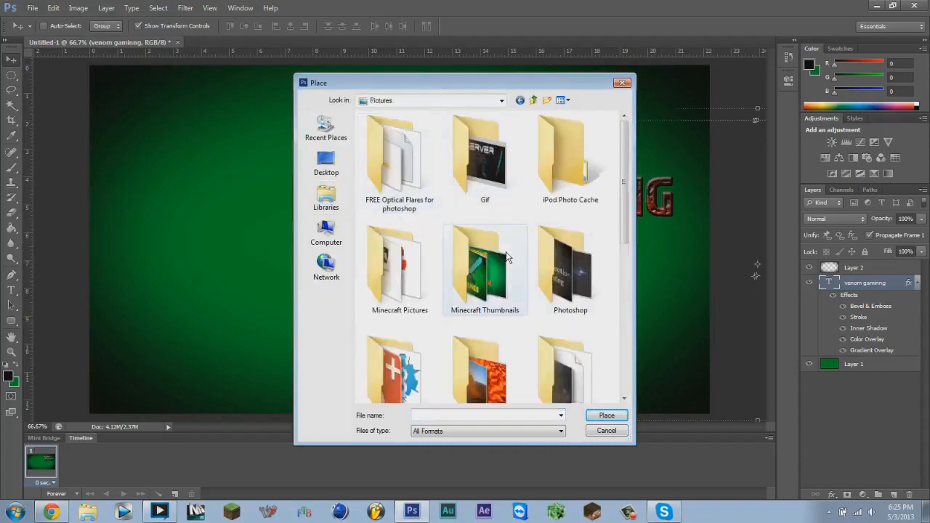
click(399, 268)
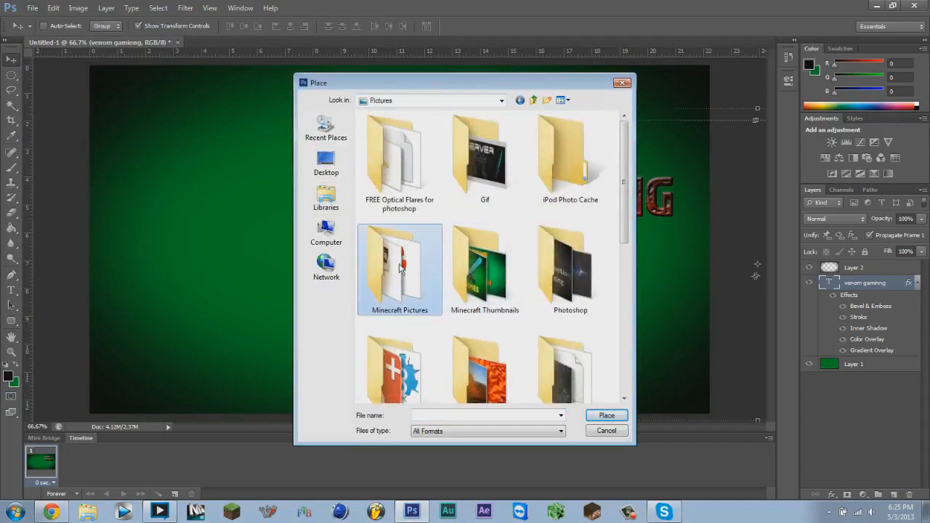
double_click(398, 269)
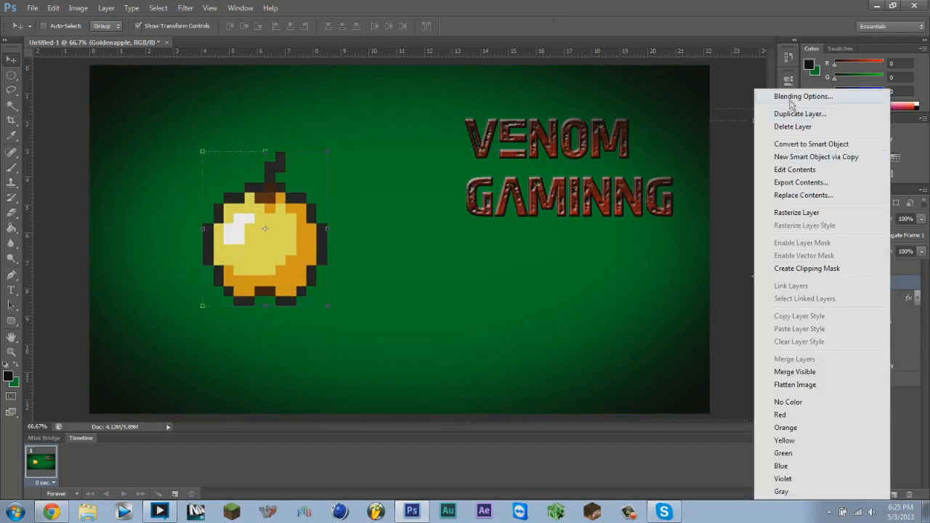
- Set the golden apple's bevel style to Pillow Emboss
click(802, 95)
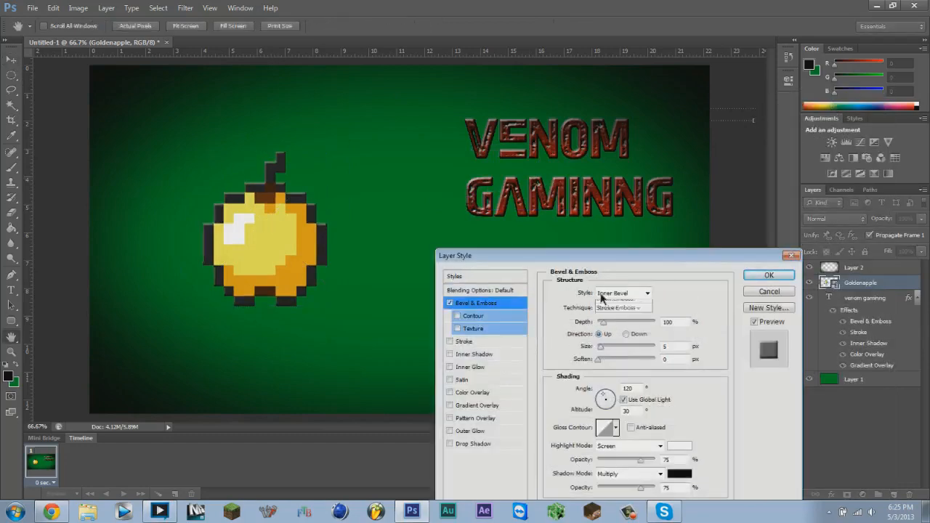
click(622, 292)
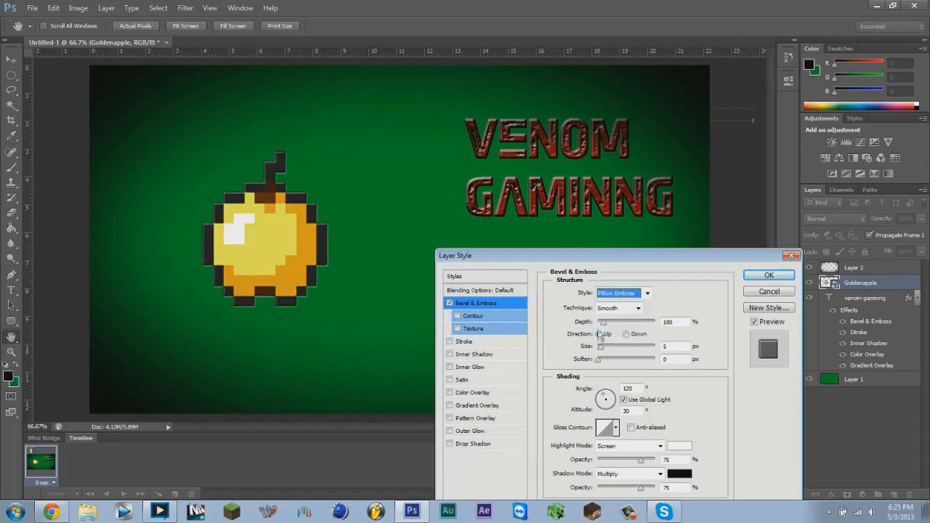
click(626, 333)
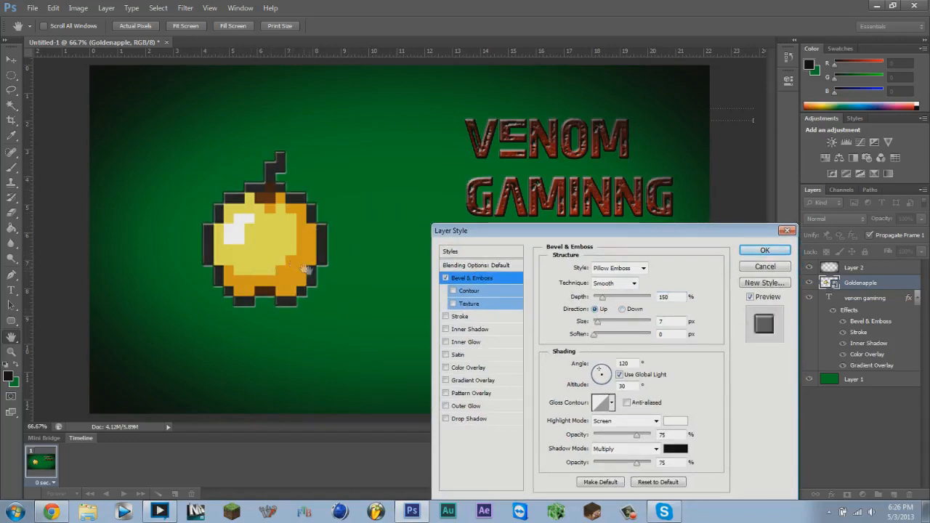
- Keep the emboss direction Up and set the lighting angle to 90
click(622, 308)
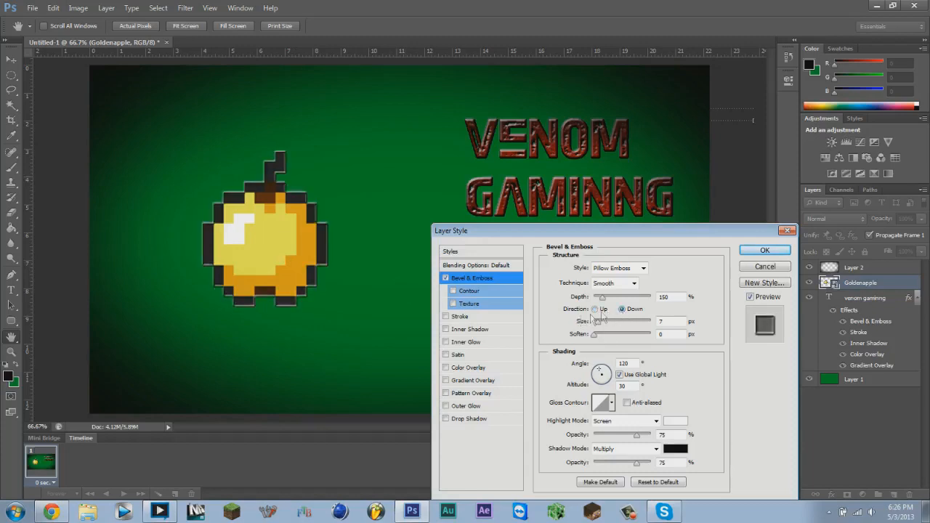
mouse_move(355, 212)
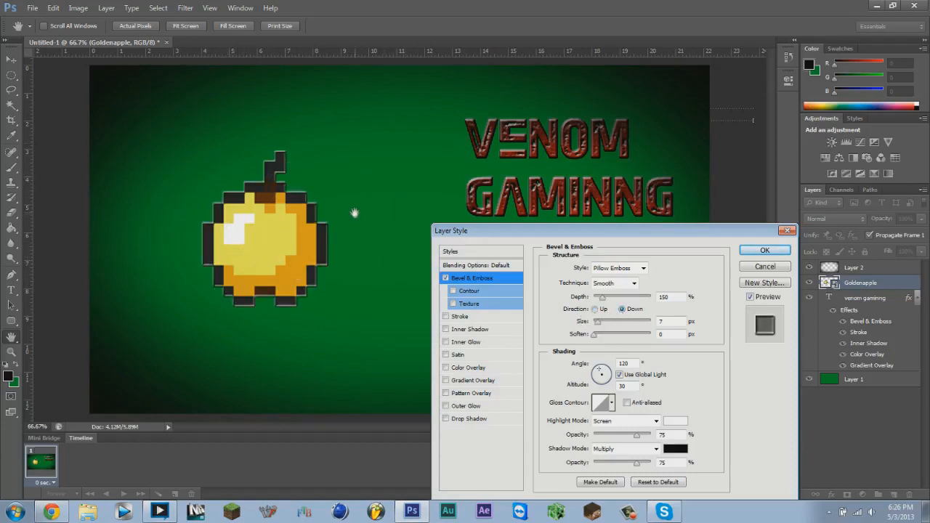
click(622, 308)
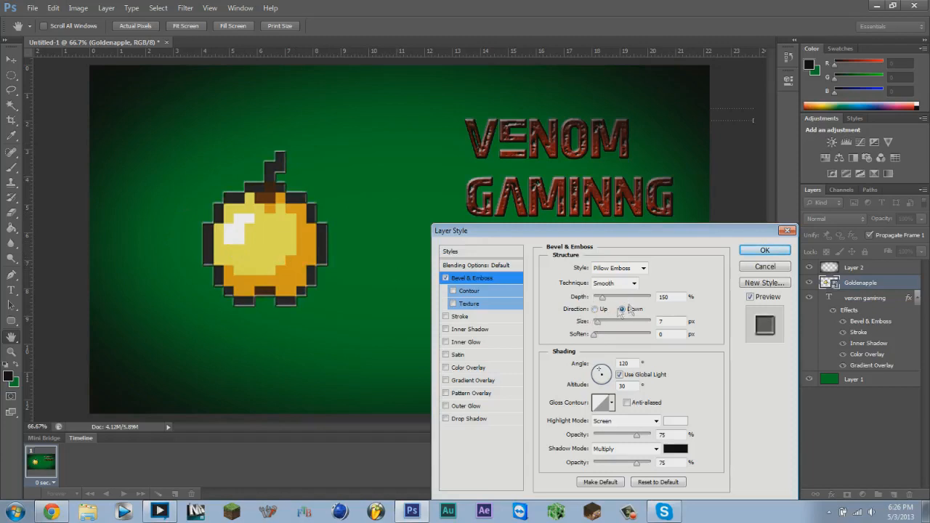
click(594, 308)
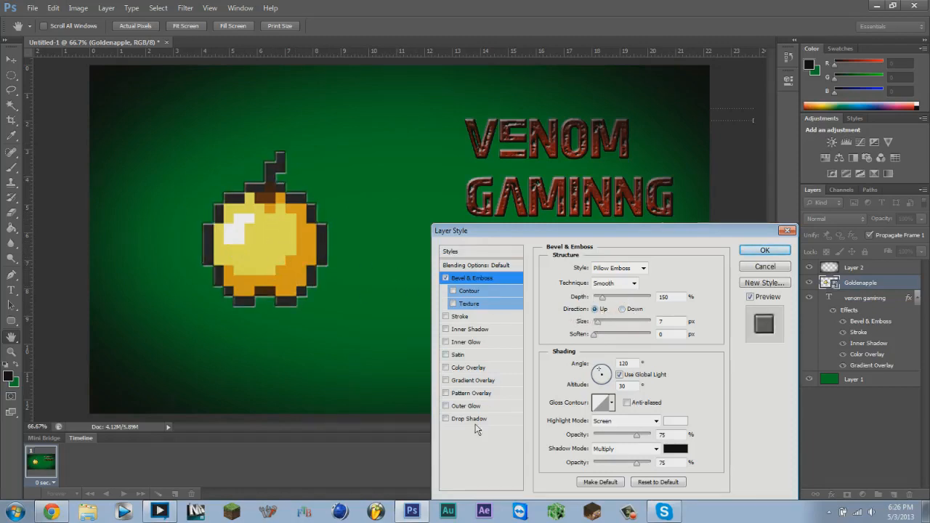
triple_click(625, 363)
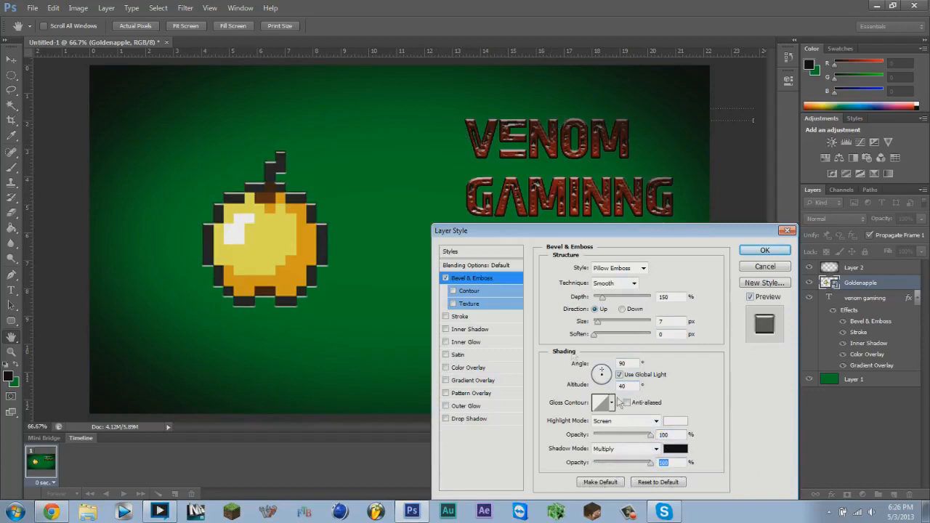
mouse_move(404, 279)
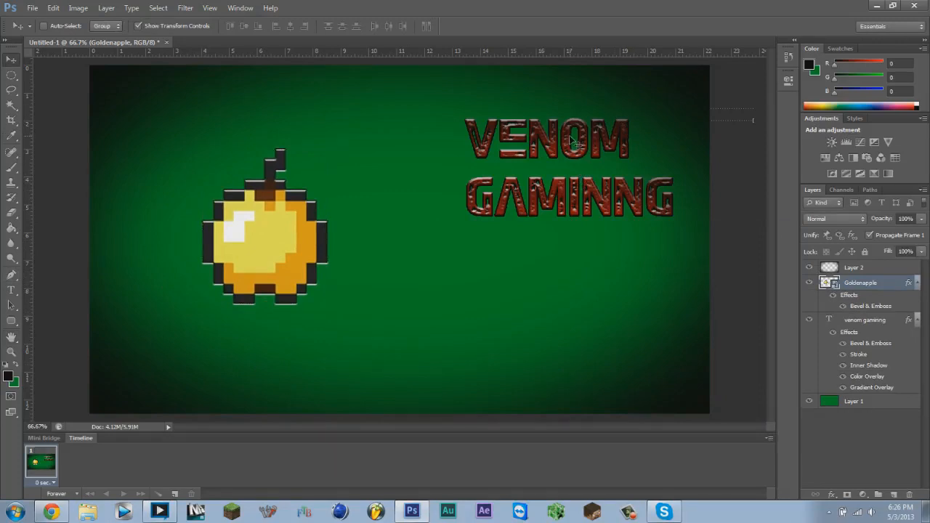
mouse_move(901, 425)
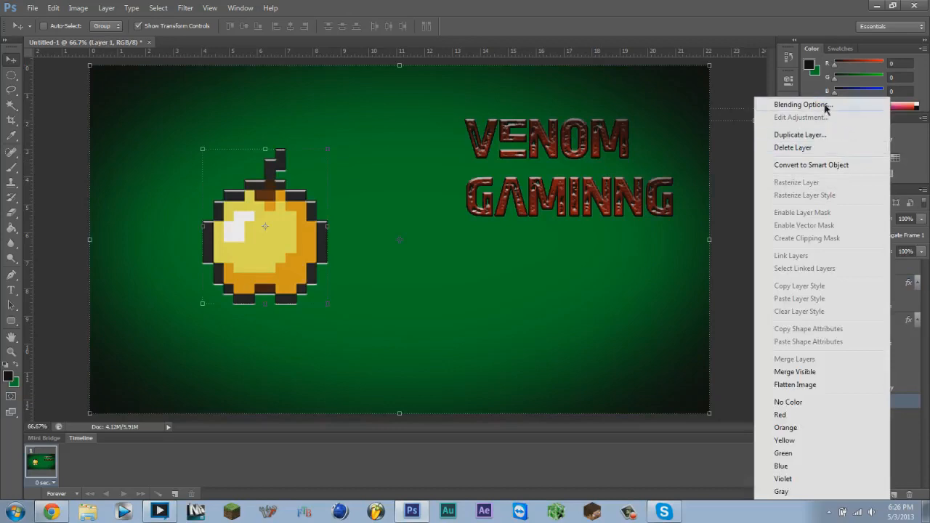
- Apply a noise Pattern Overlay blended as Overlay to the background layer
click(801, 105)
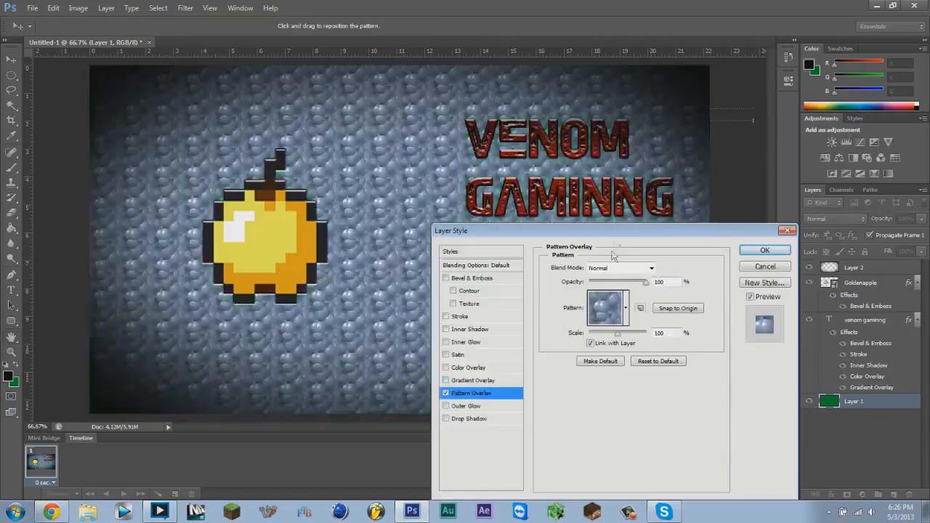
click(622, 268)
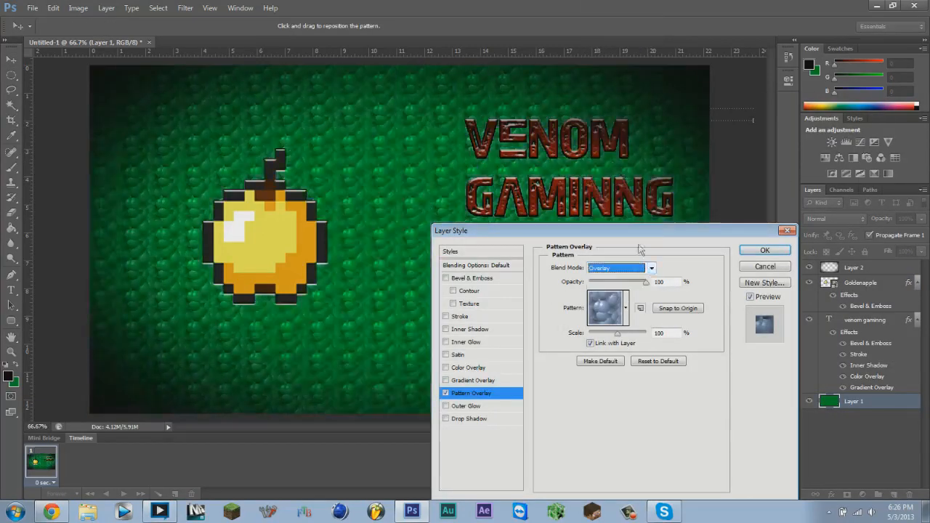
click(625, 308)
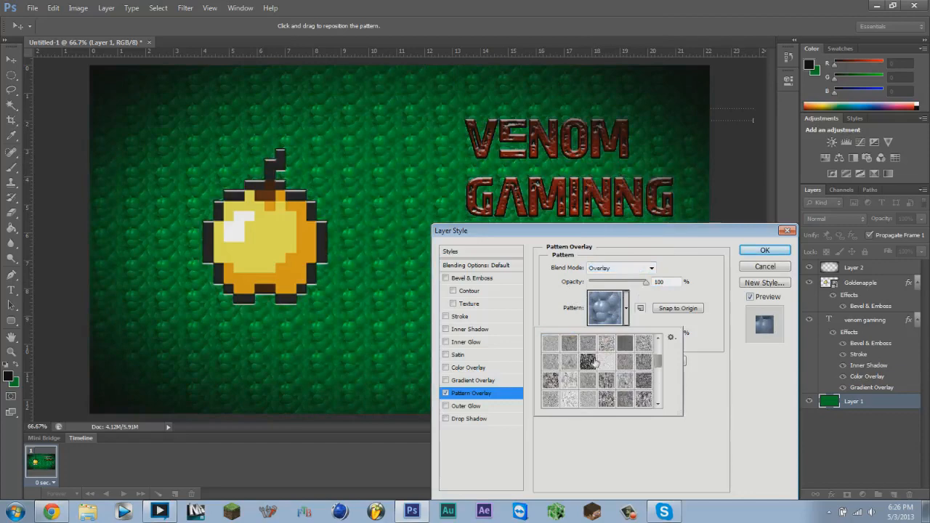
click(605, 381)
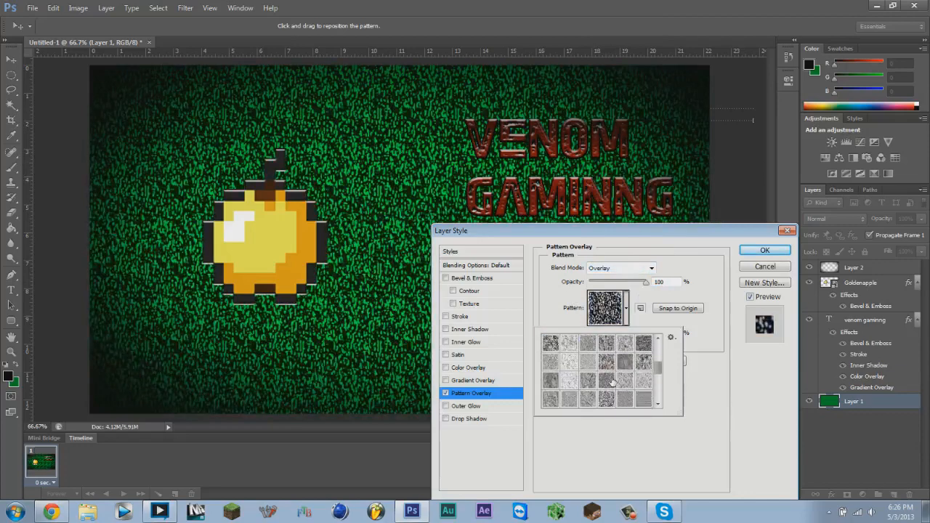
click(764, 250)
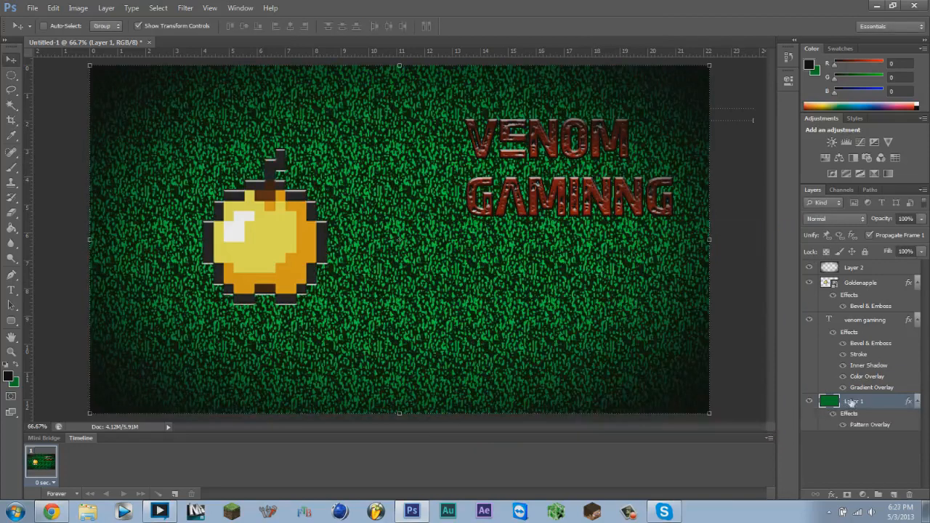
- Lower the pattern's opacity, enlarge its scale, and apply it
double_click(854, 401)
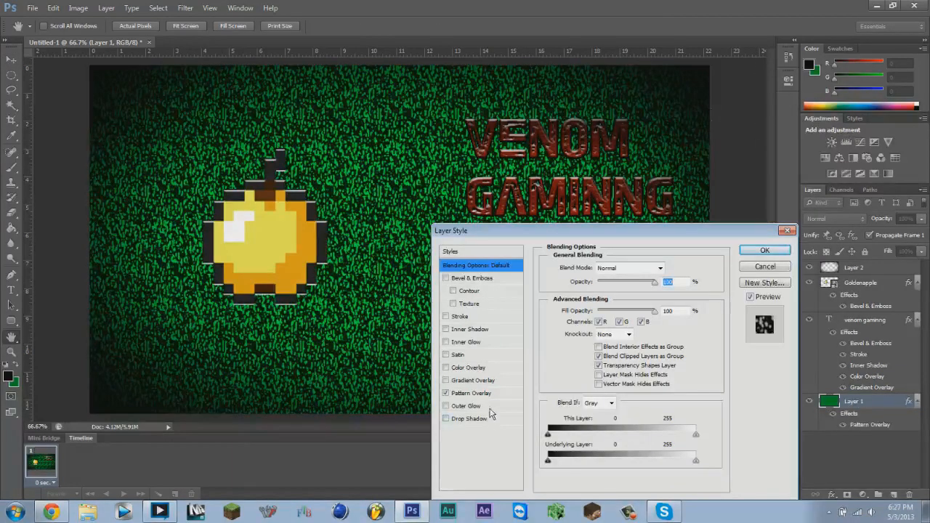
click(471, 393)
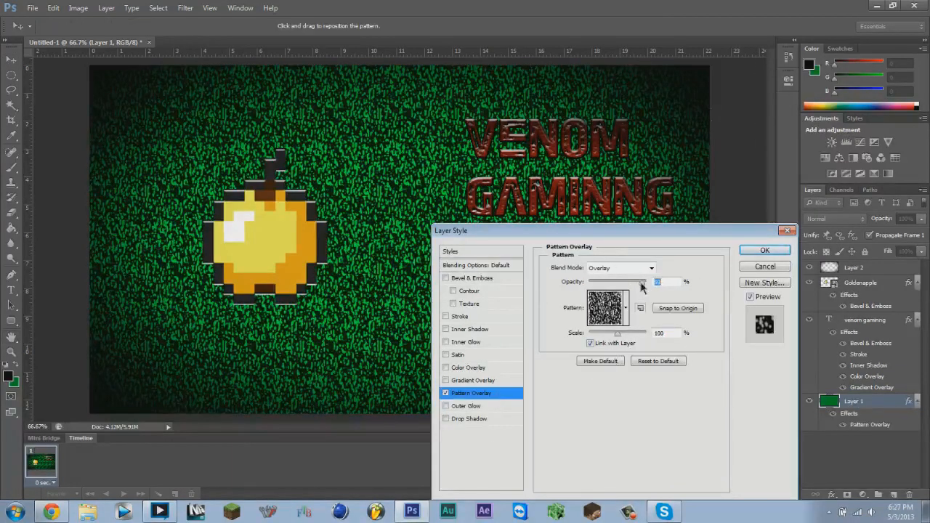
drag(618, 282, 622, 282)
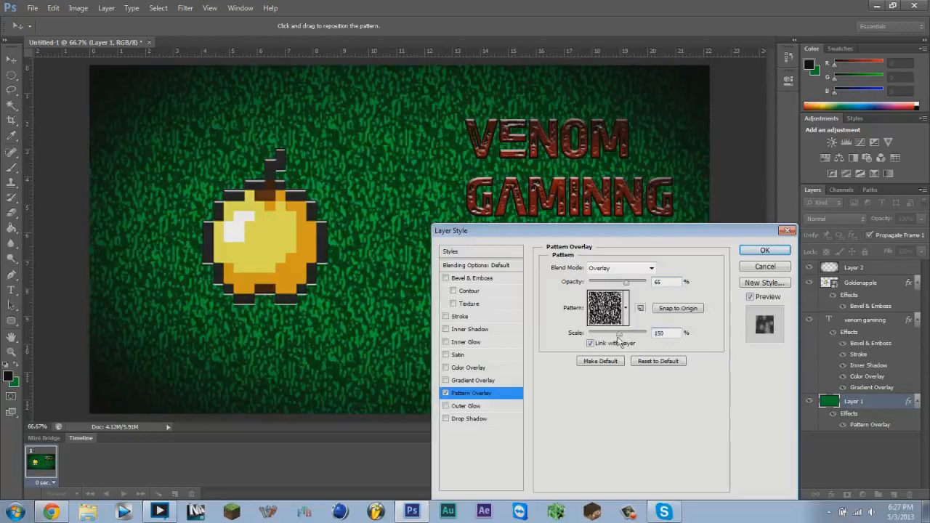
click(764, 250)
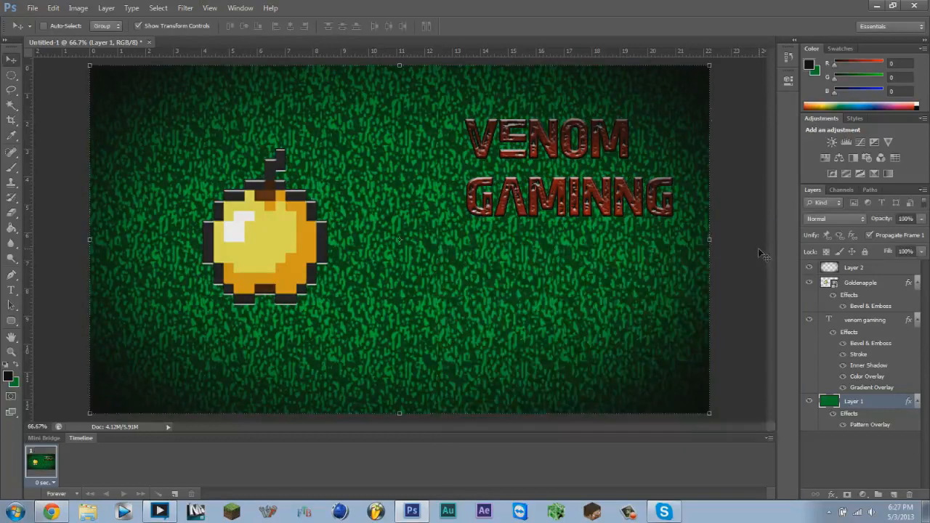
mouse_move(894, 343)
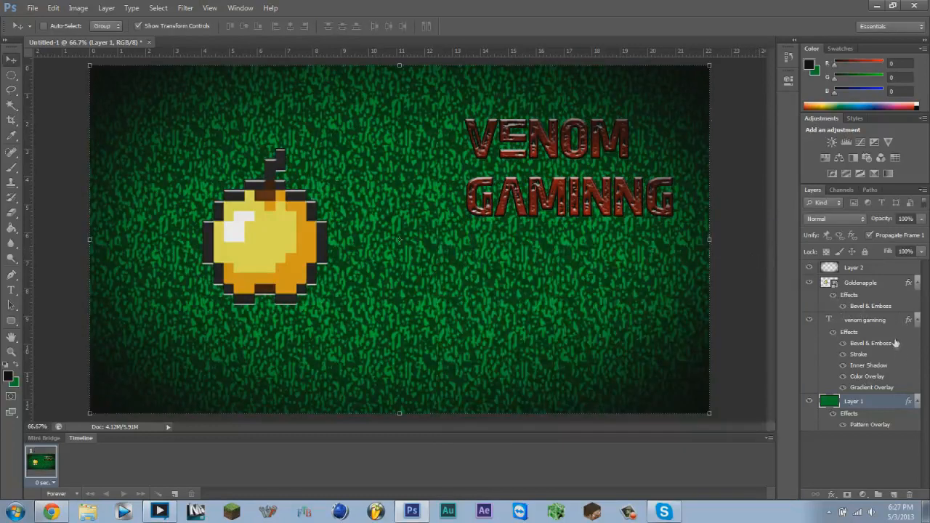
- Add a Drop Shadow effect to the VENOM GAMINNG text layer and apply it
click(863, 319)
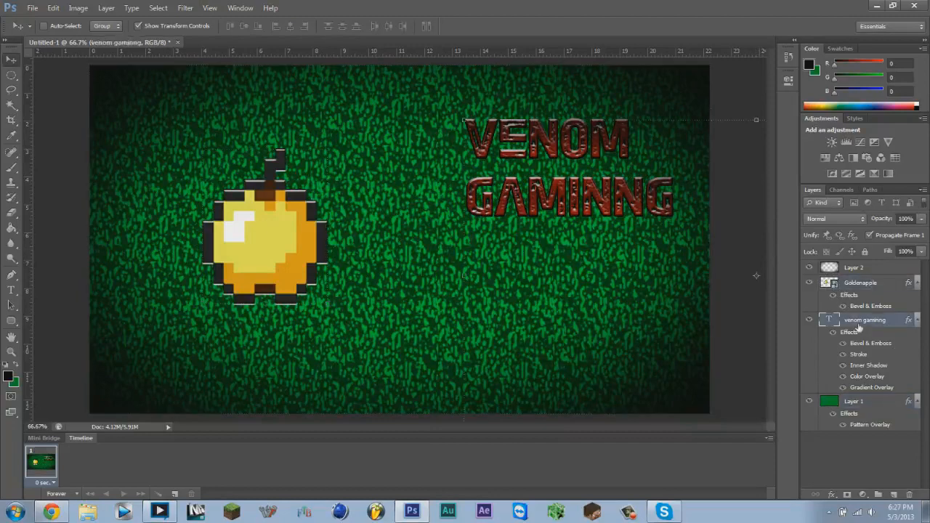
double_click(865, 320)
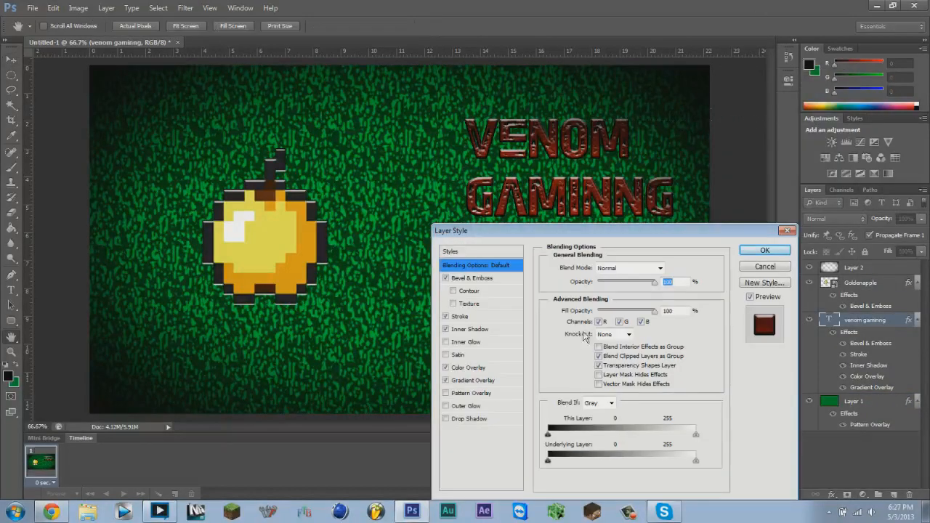
click(468, 418)
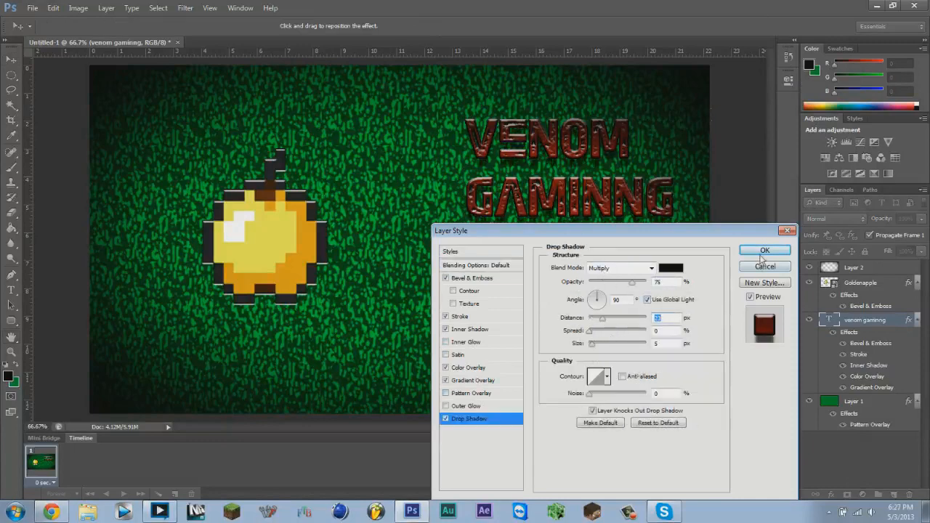
click(764, 250)
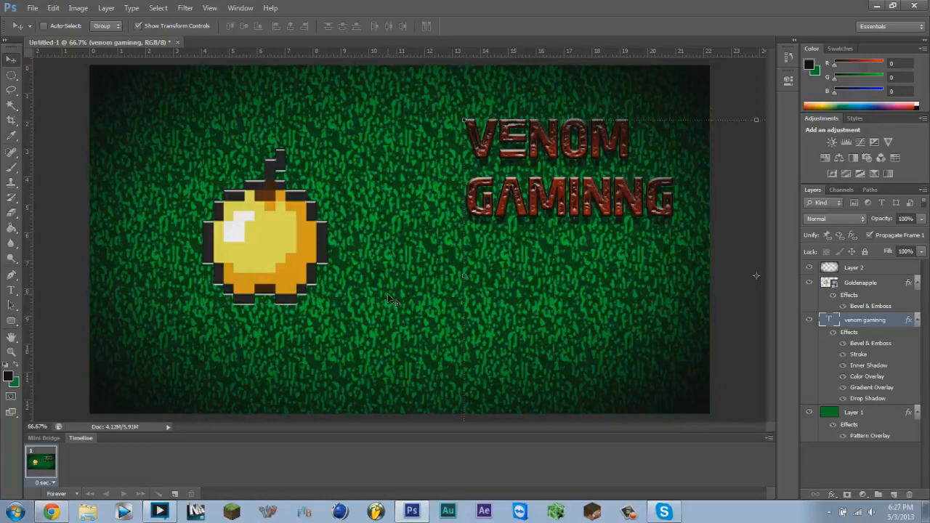
mouse_move(608, 26)
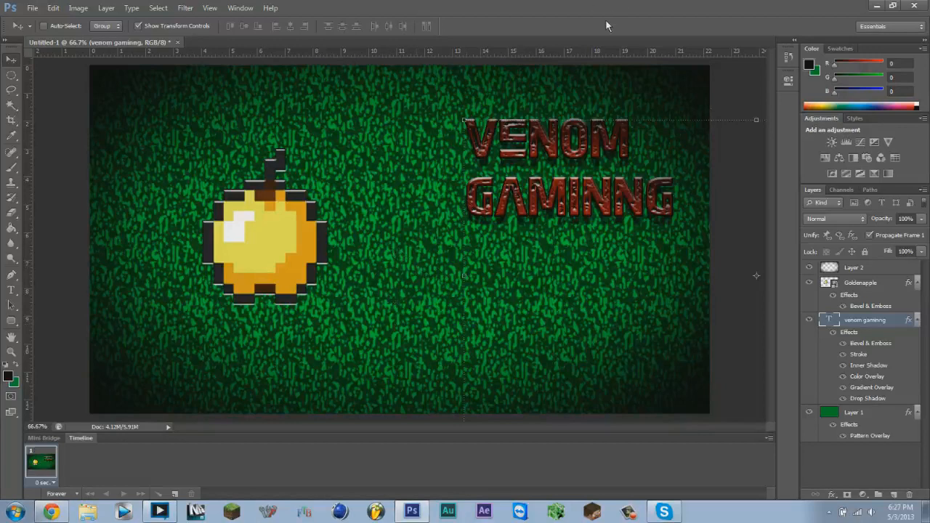
mouse_move(616, 18)
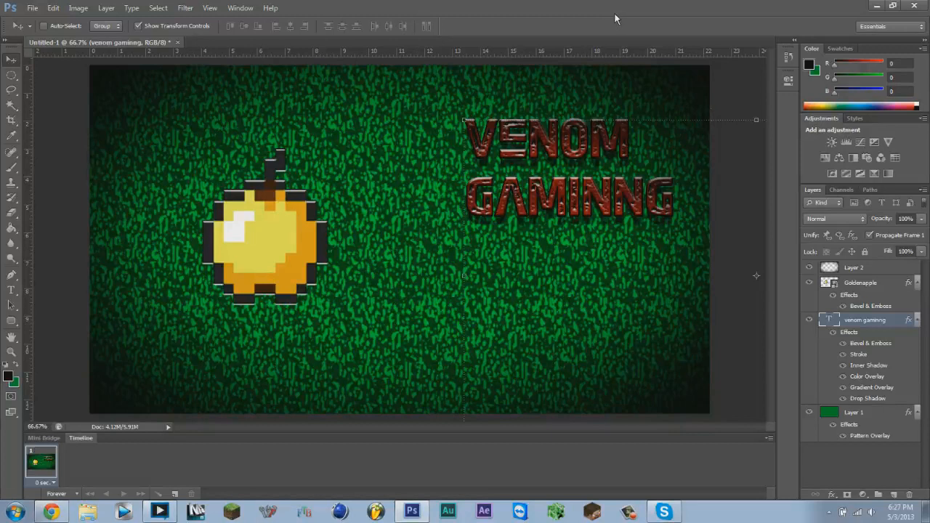